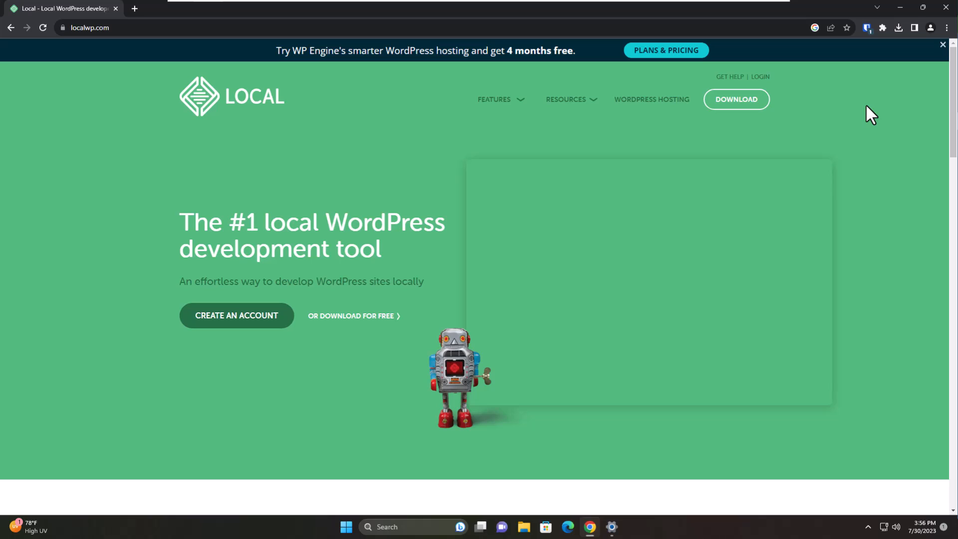
mouse_move(719, 8)
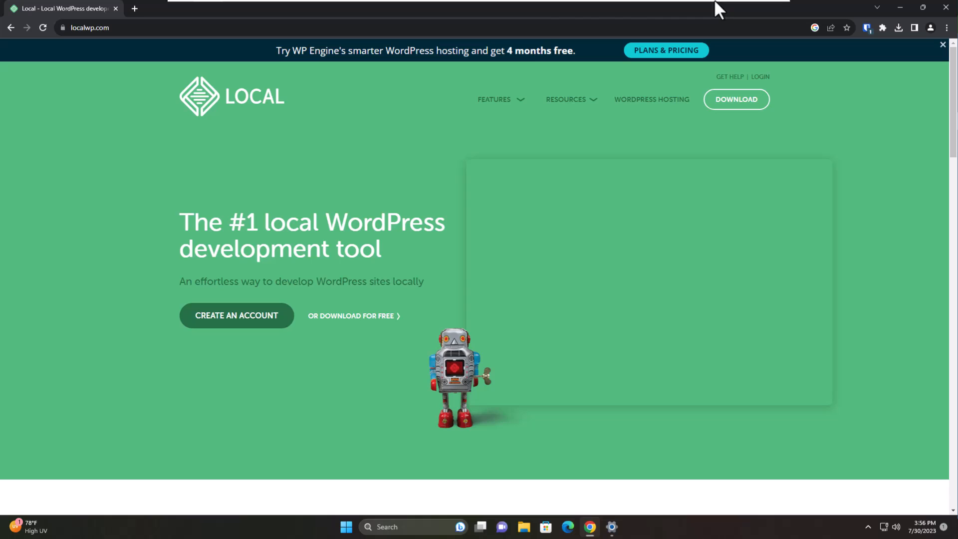
mouse_move(645, 129)
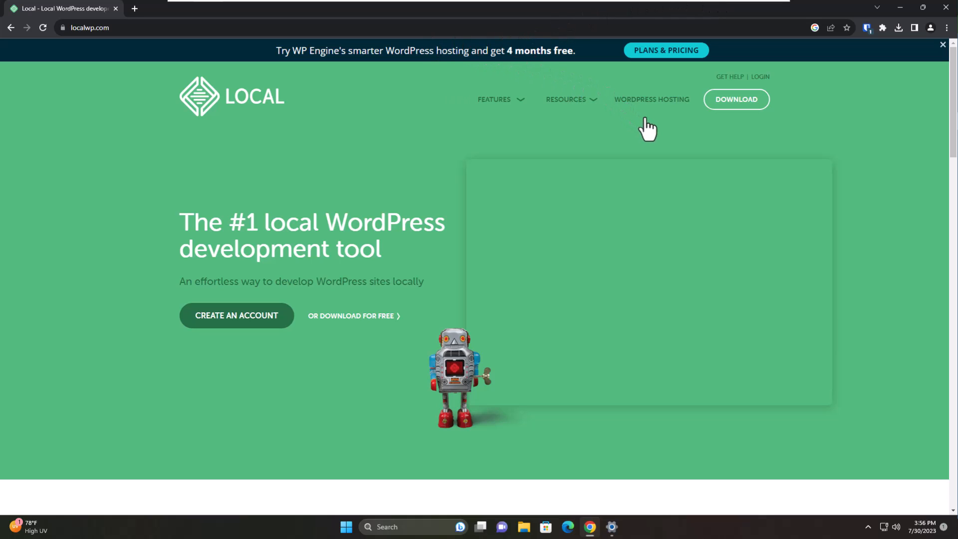
mouse_move(637, 142)
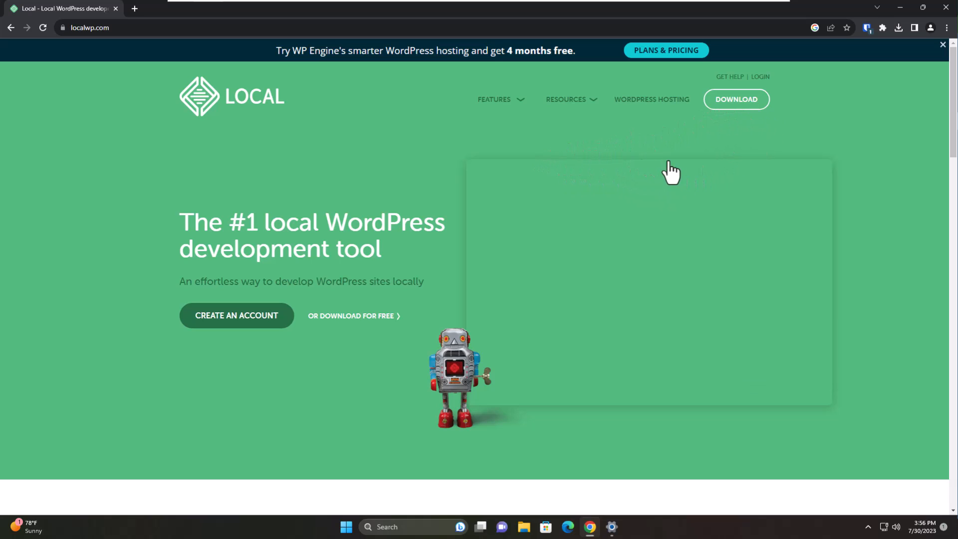
mouse_move(165, 44)
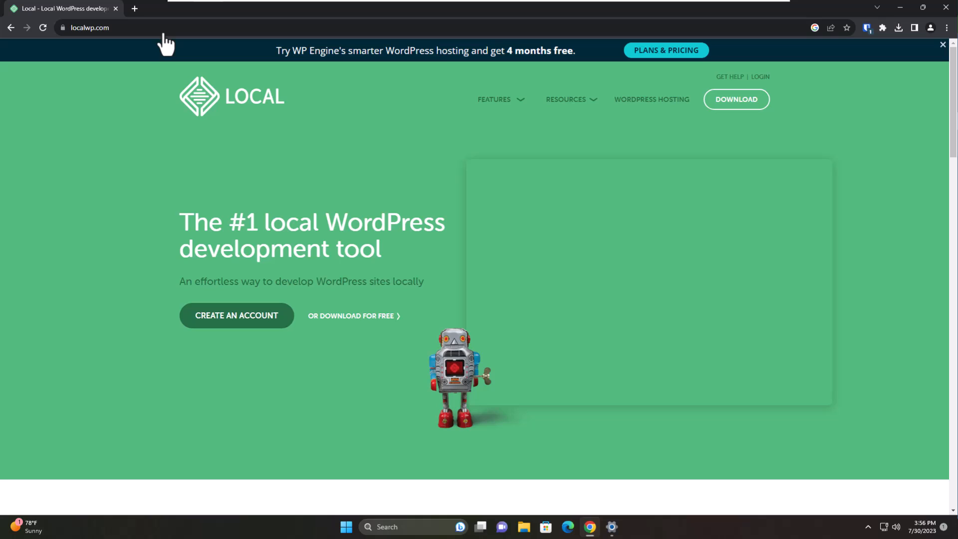
mouse_move(739, 116)
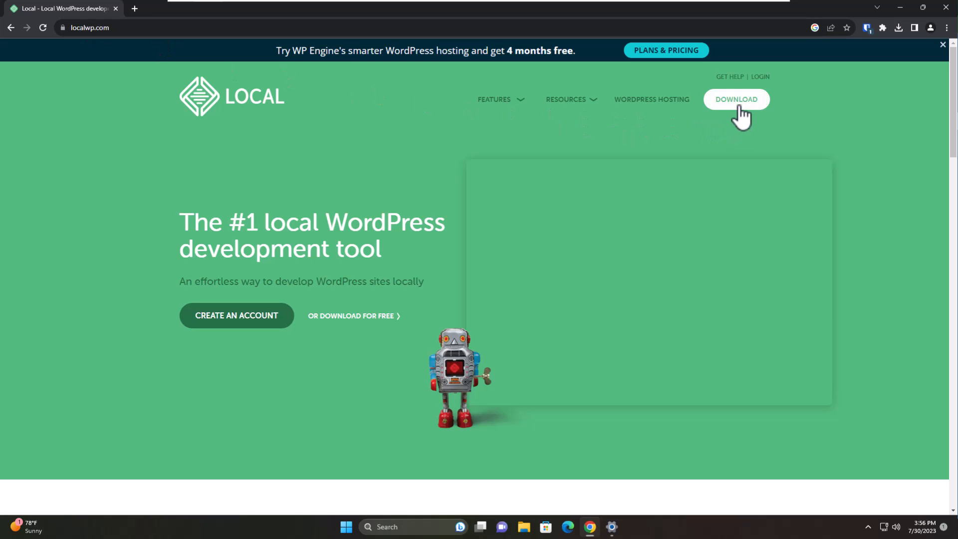
left_click(737, 99)
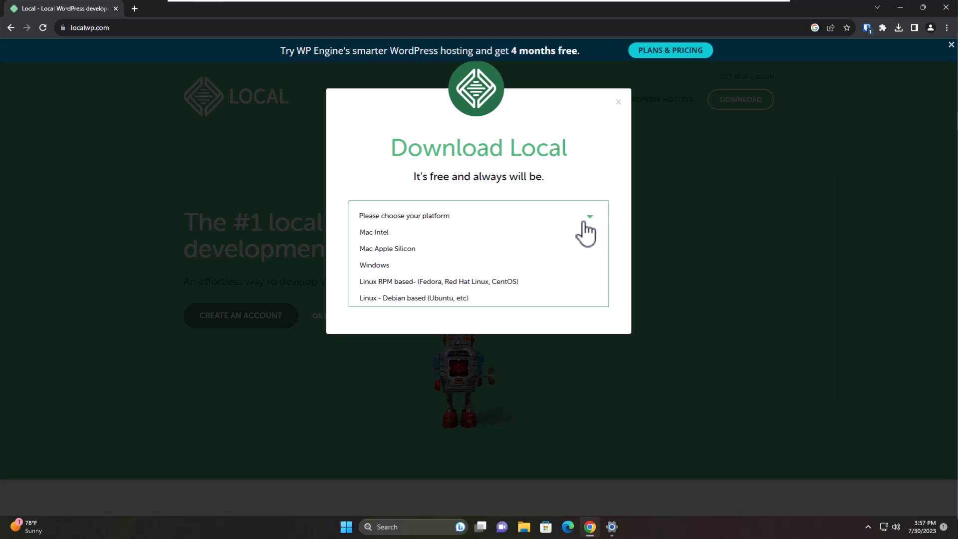
mouse_move(391, 272)
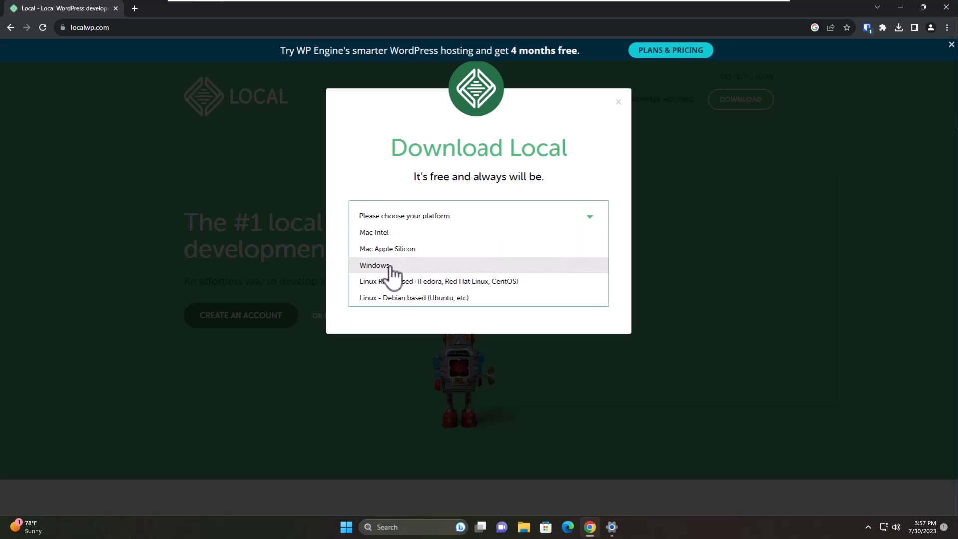
left_click(374, 265)
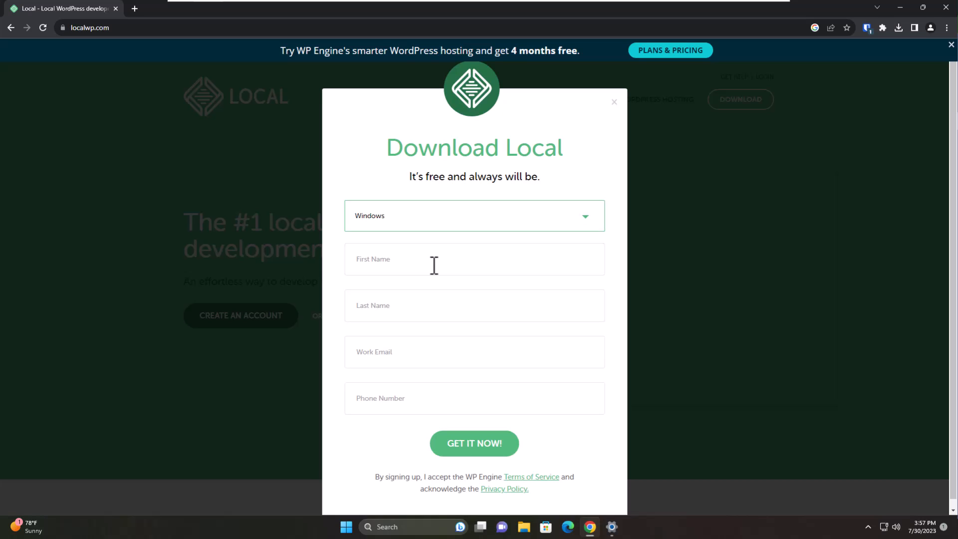
mouse_move(483, 263)
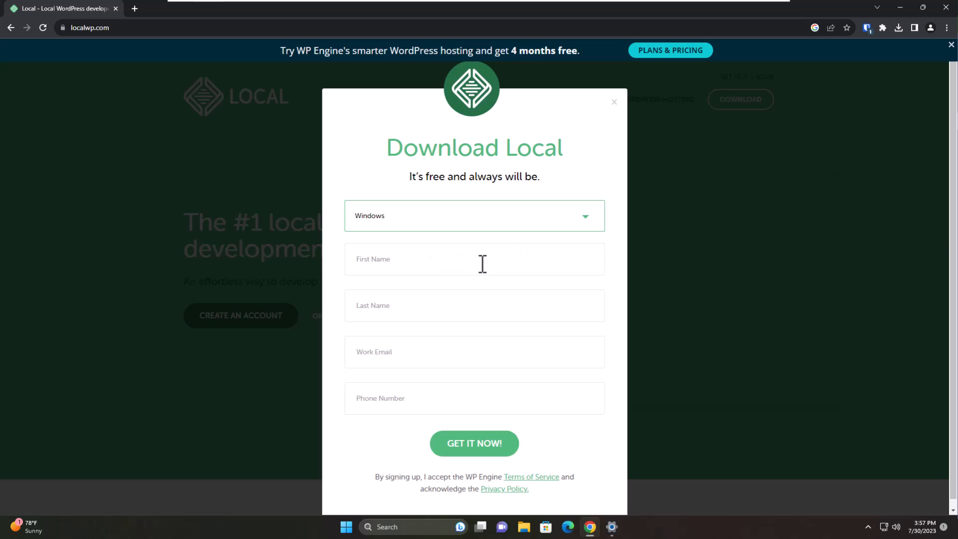
left_click(475, 352)
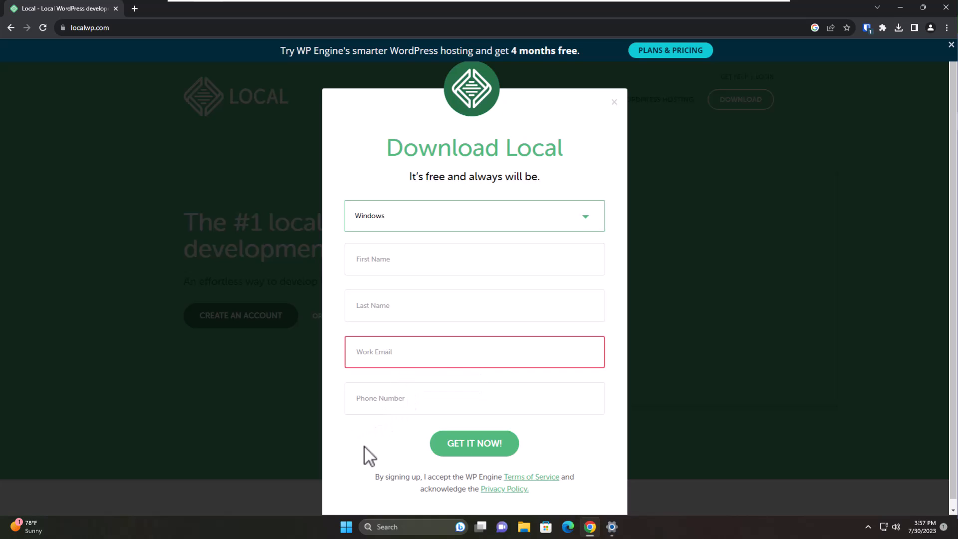
mouse_move(379, 300)
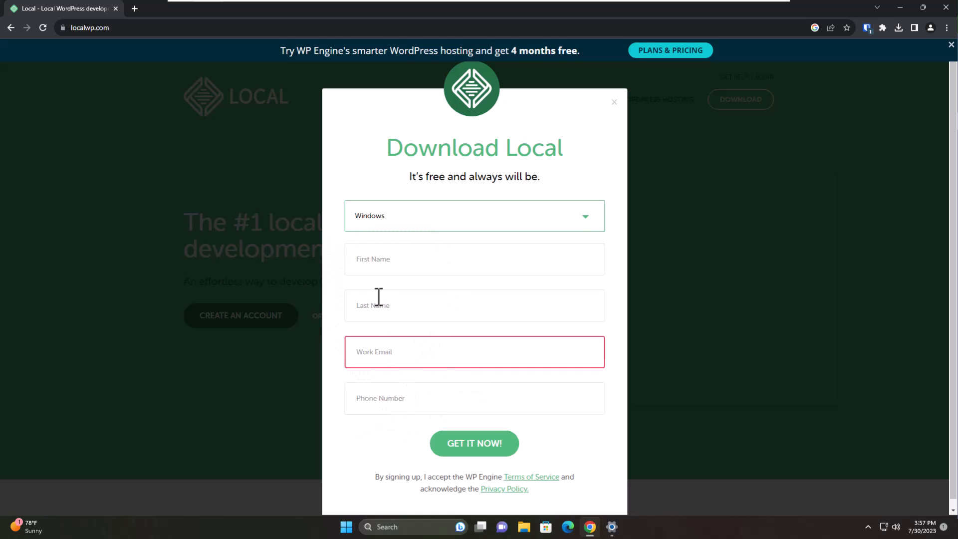
mouse_move(386, 310)
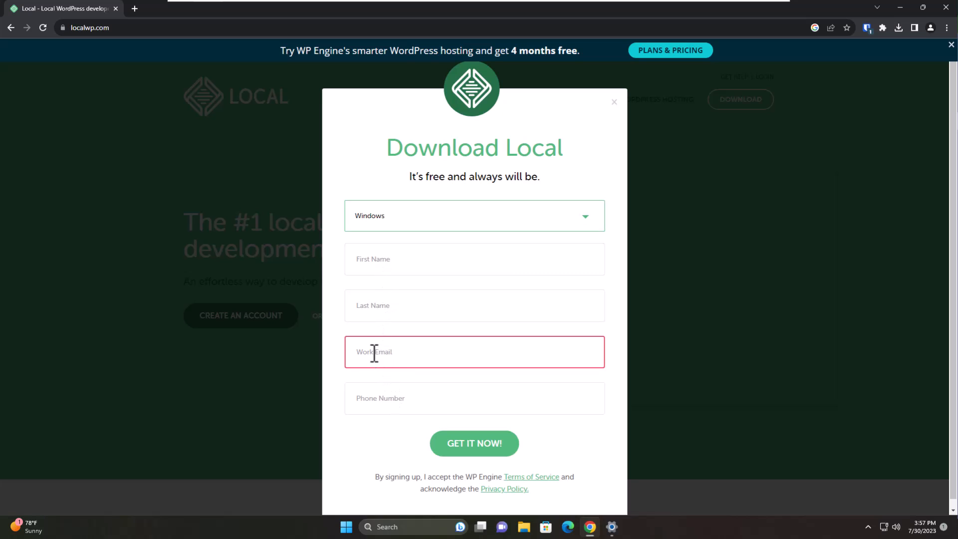
mouse_move(384, 365)
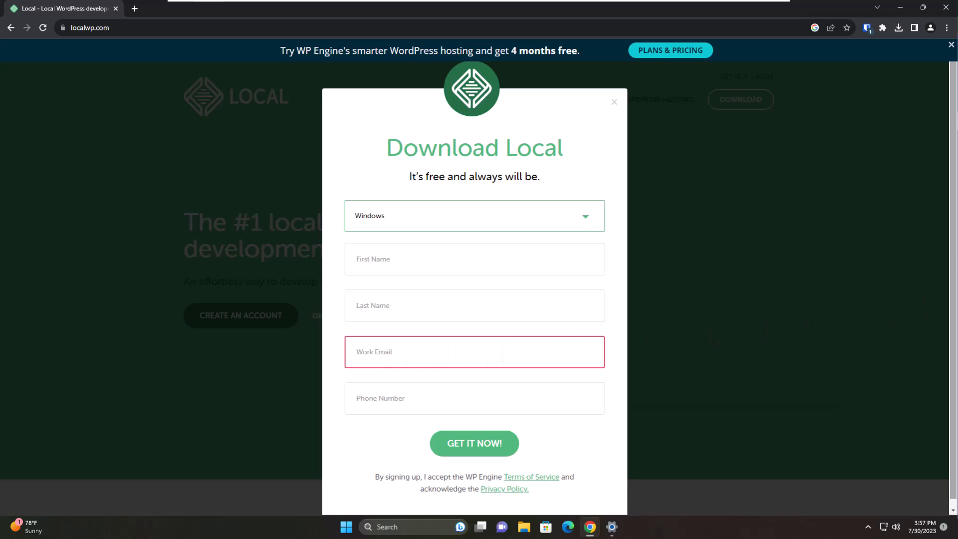
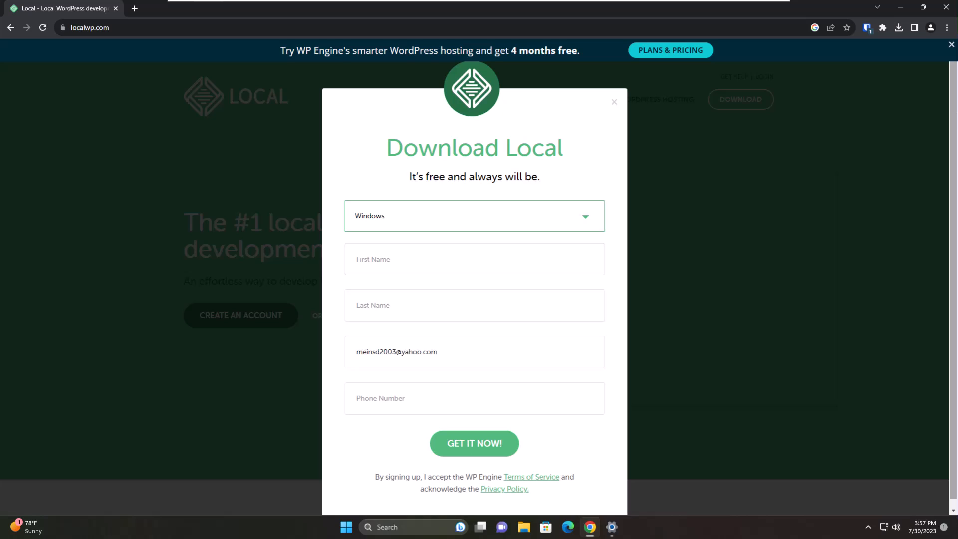
mouse_move(493, 474)
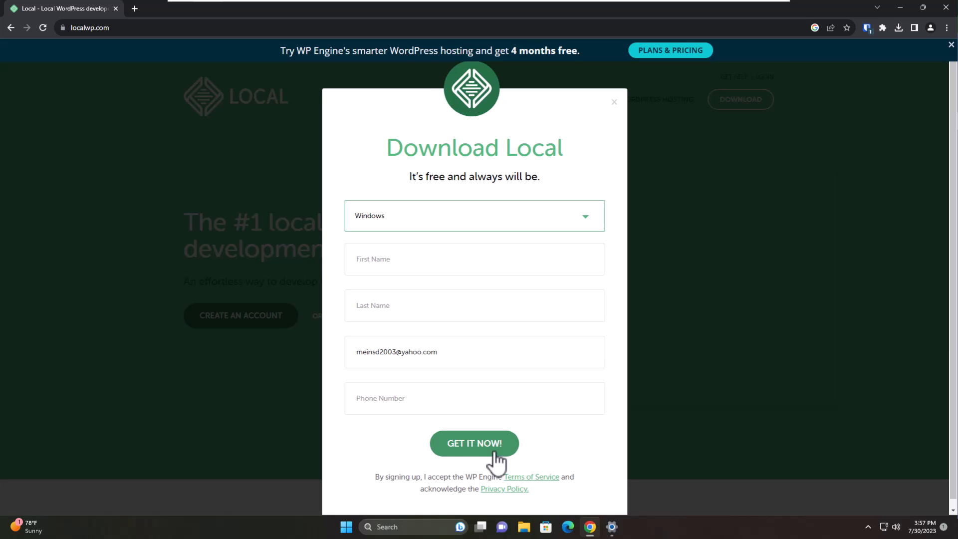
left_click(474, 443)
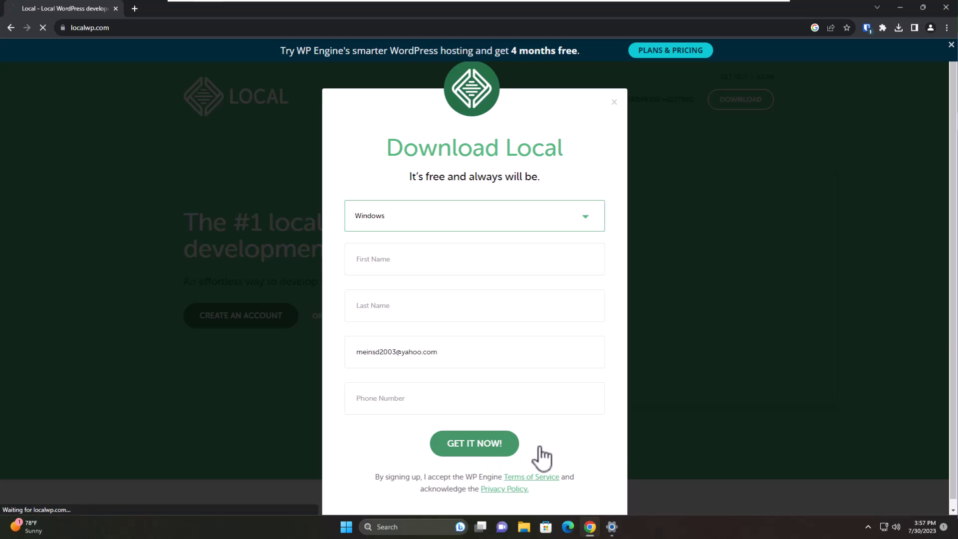
left_click(474, 443)
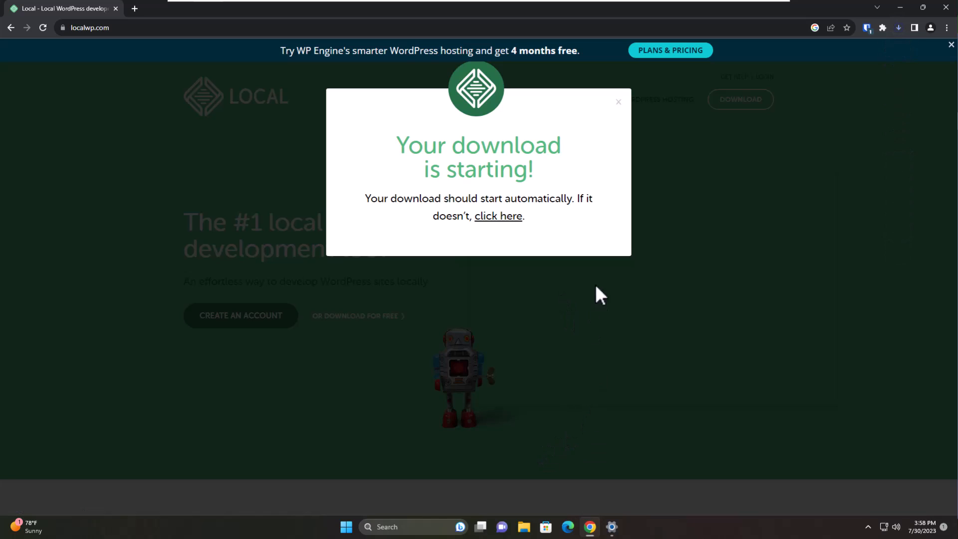
mouse_move(572, 198)
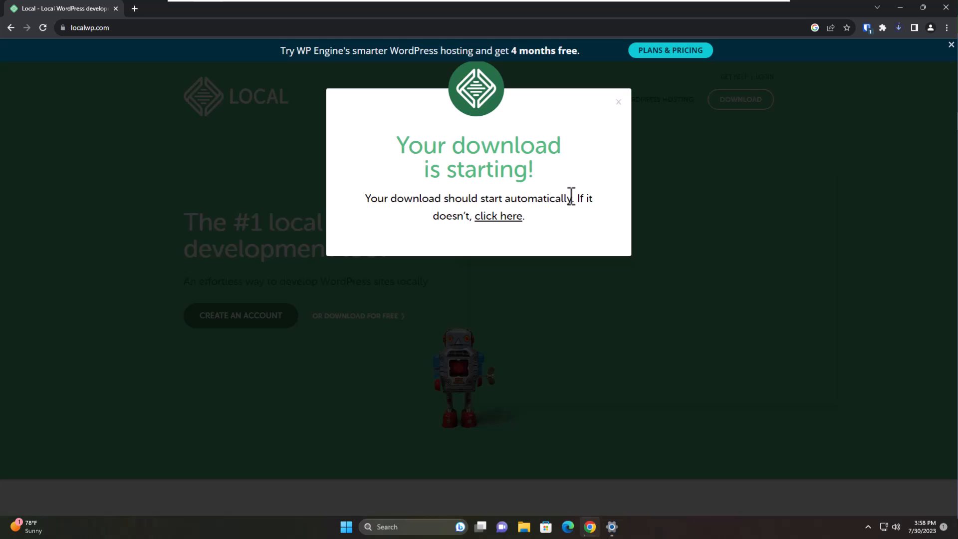
mouse_move(617, 213)
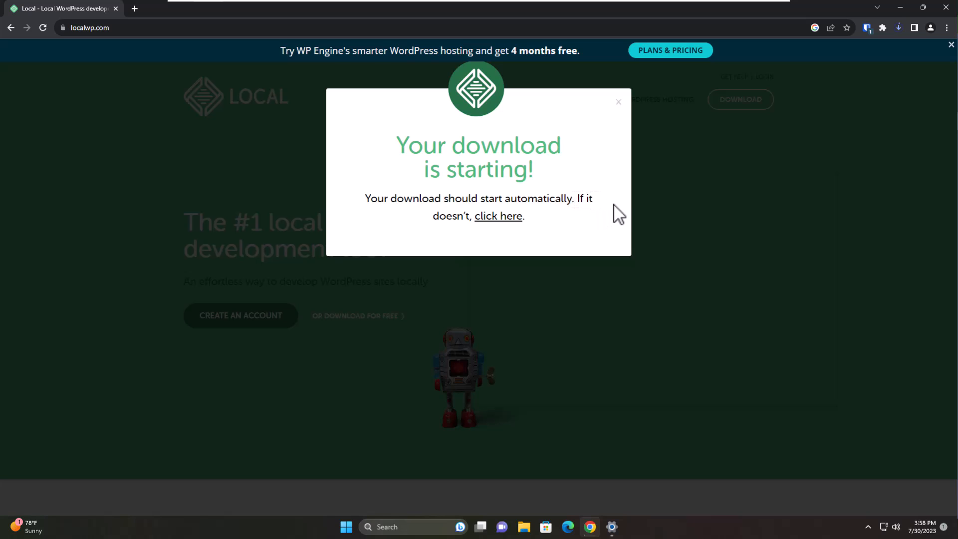
mouse_move(441, 238)
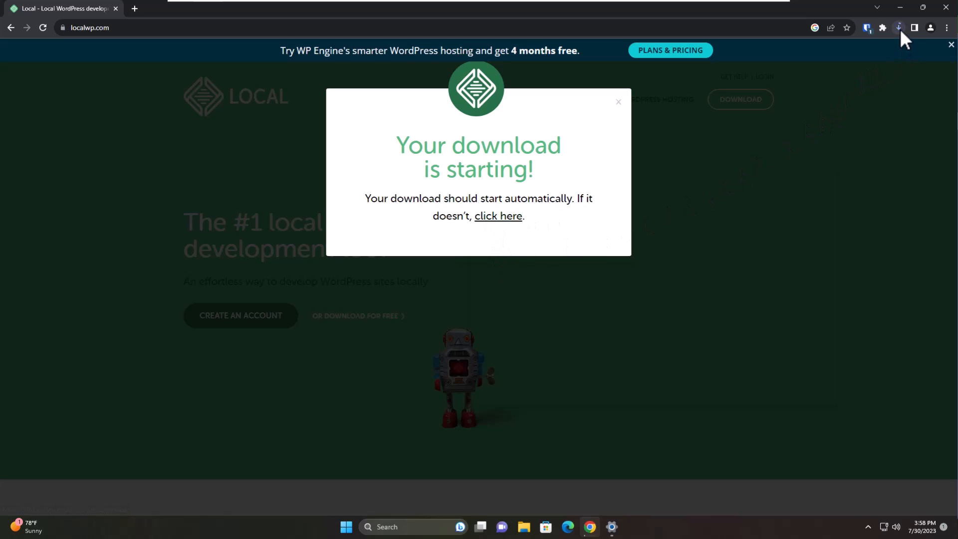
mouse_move(900, 28)
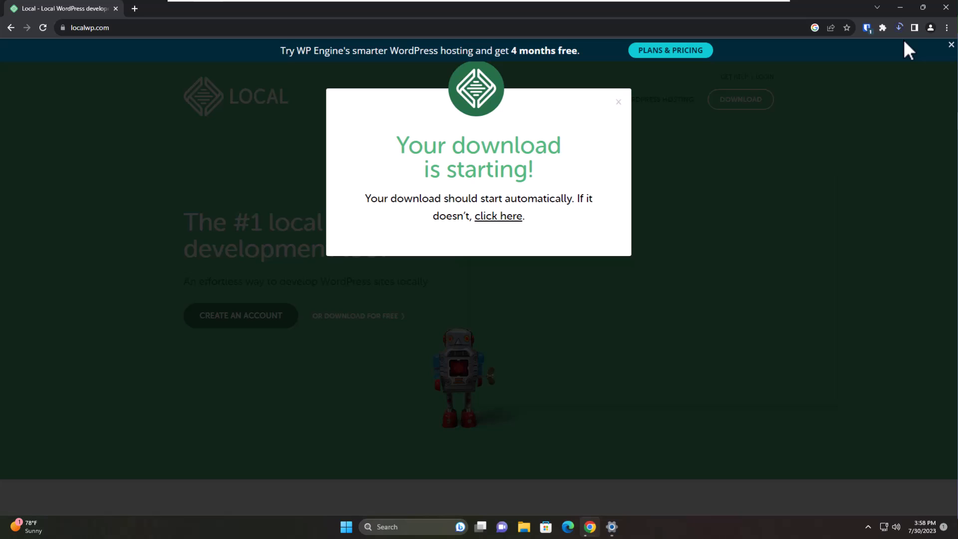
mouse_move(889, 68)
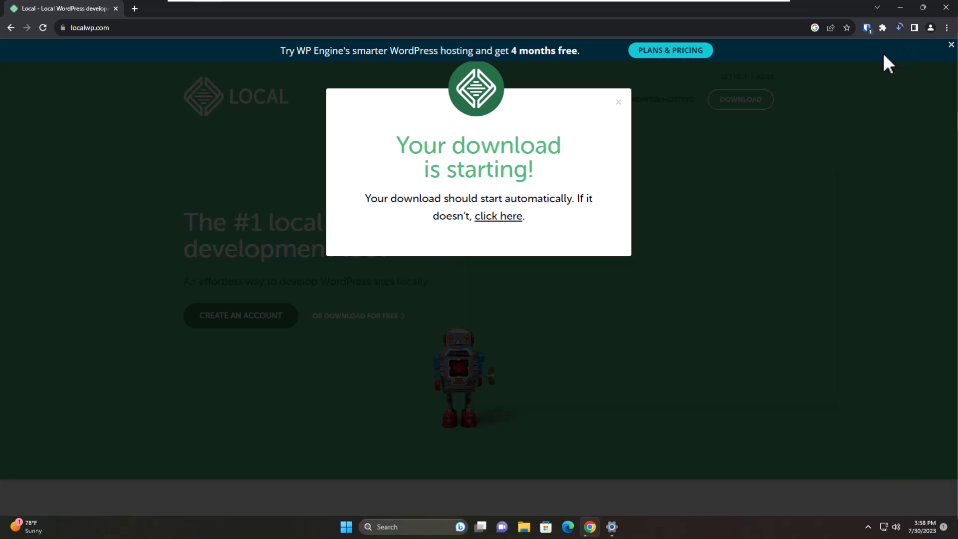
mouse_move(920, 52)
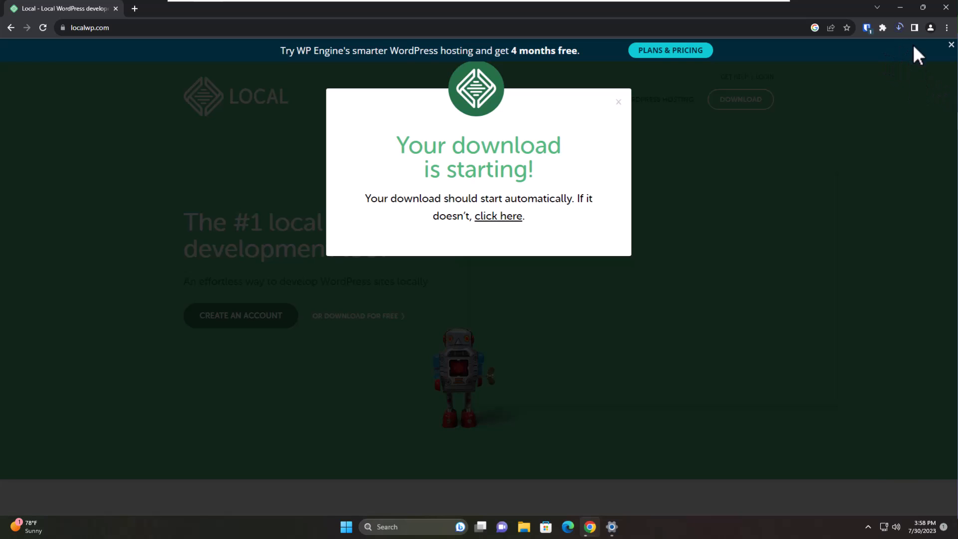
mouse_move(936, 59)
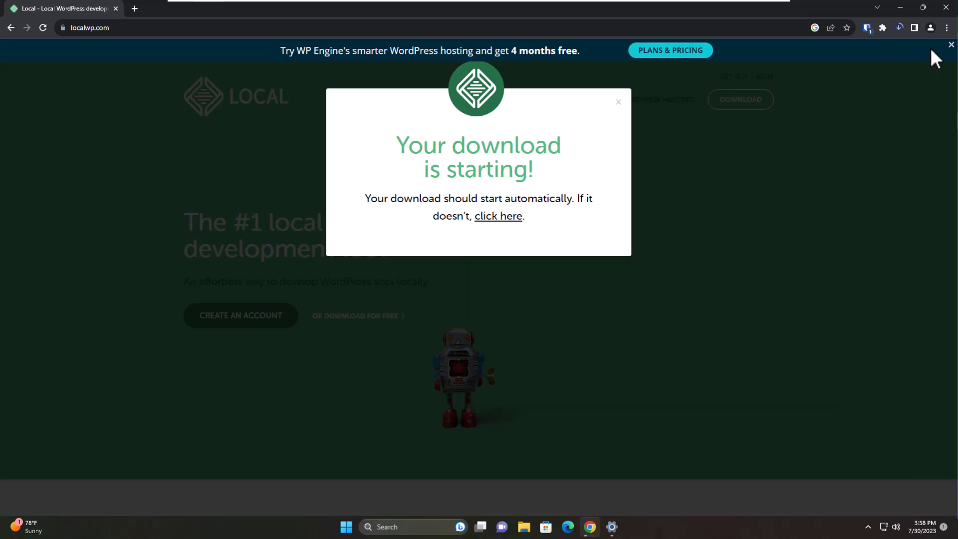
mouse_move(912, 38)
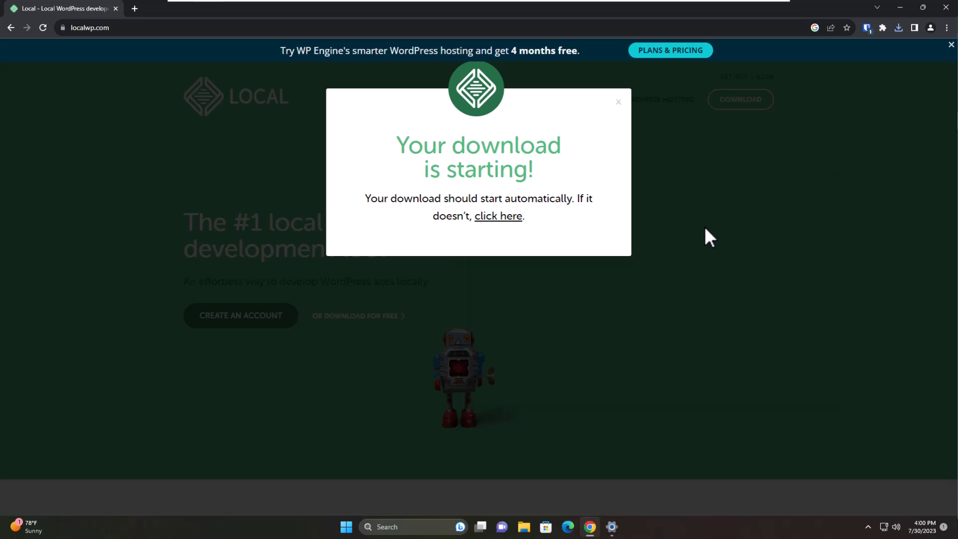
mouse_move(720, 238)
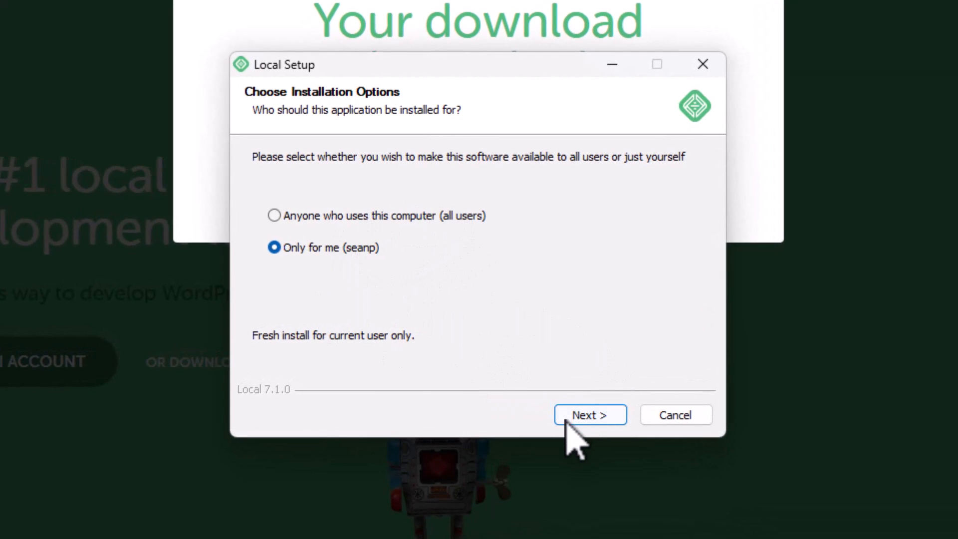
Install Local for the current user only into the default destination folder
left_click(592, 415)
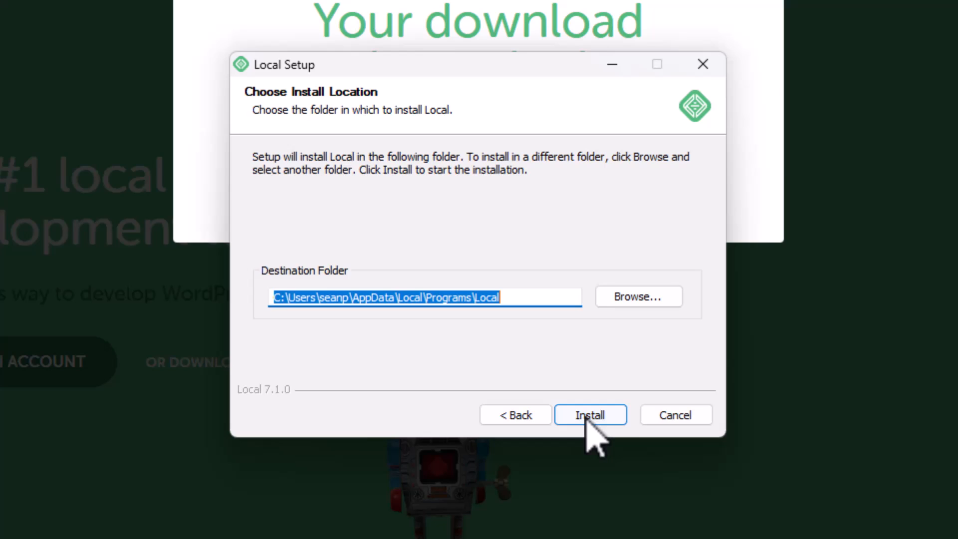
left_click(591, 414)
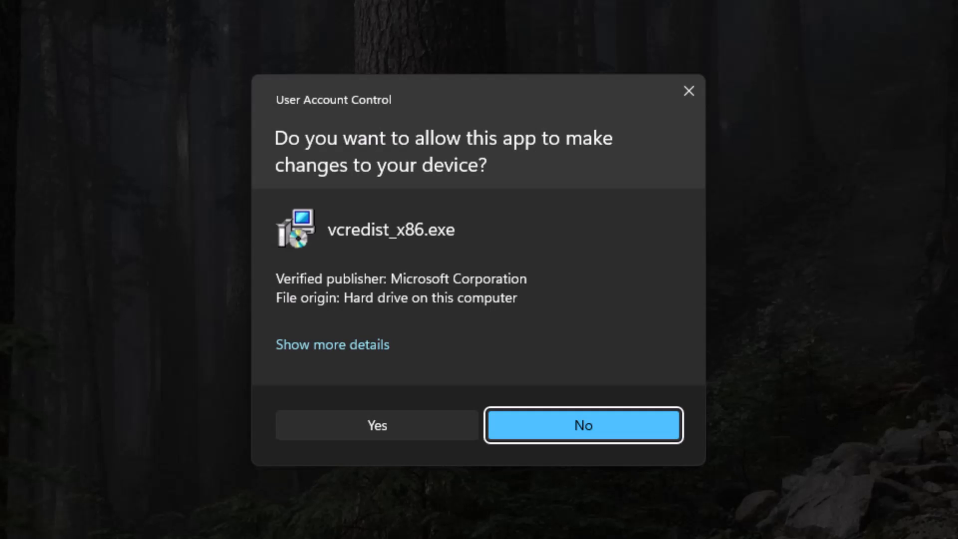
mouse_move(655, 344)
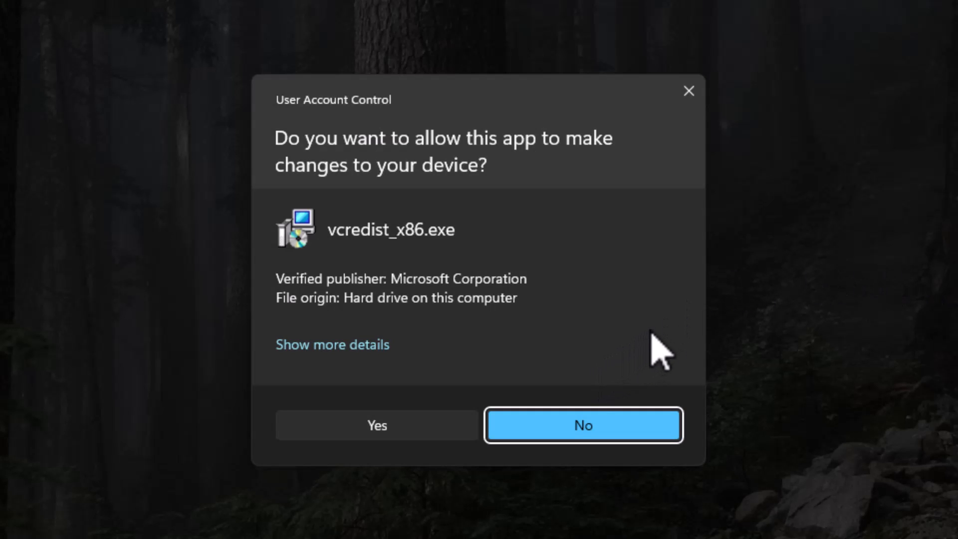
mouse_move(413, 458)
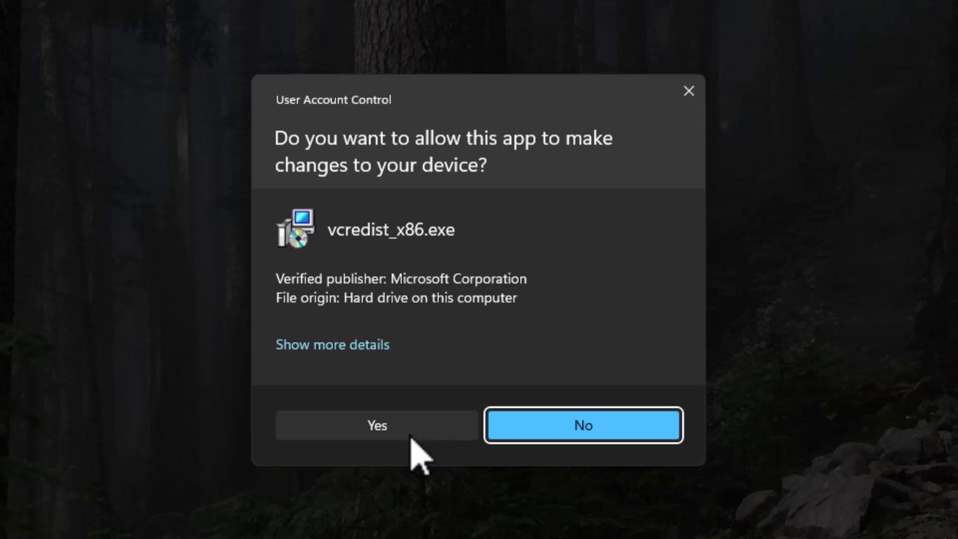
Allow the vcredist_x86.exe installer from Microsoft to make changes to the device
left_click(377, 425)
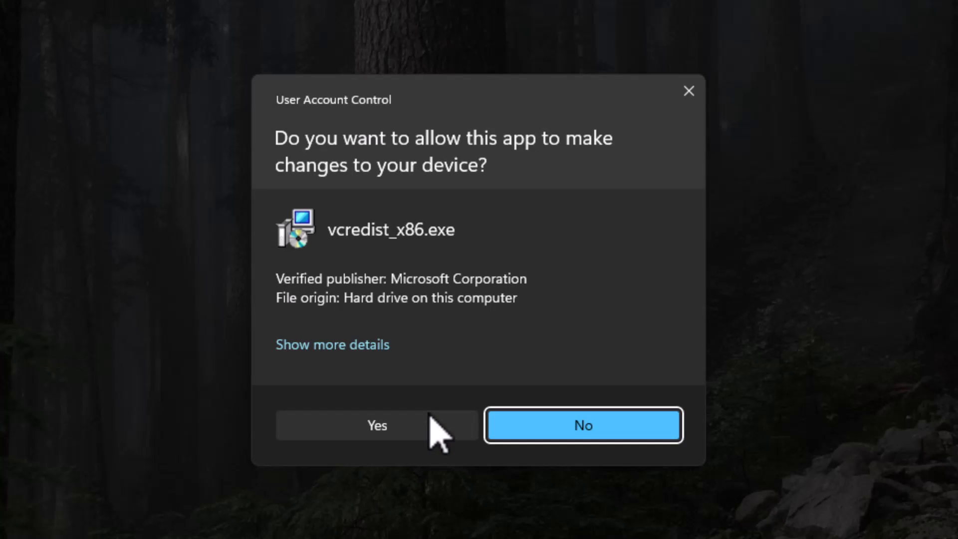
left_click(377, 425)
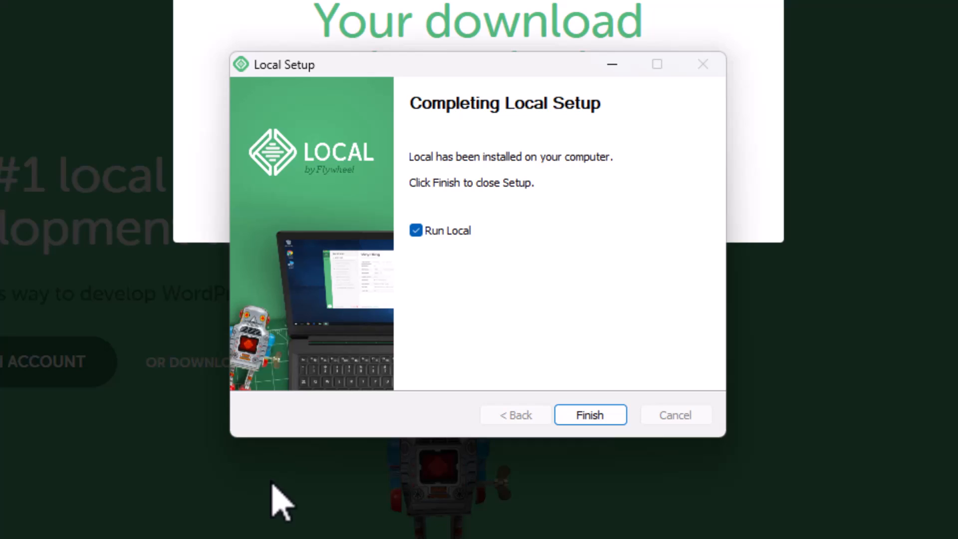
mouse_move(555, 279)
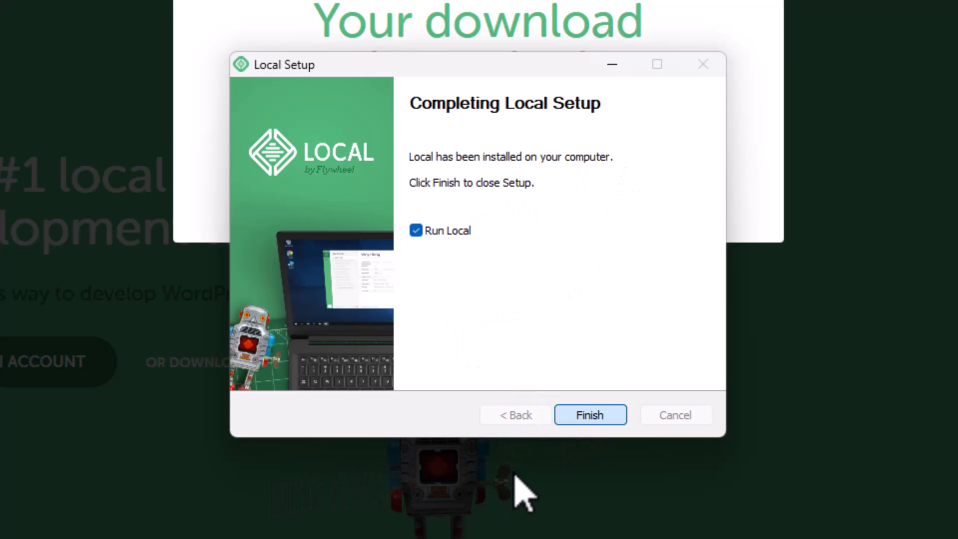
mouse_move(606, 452)
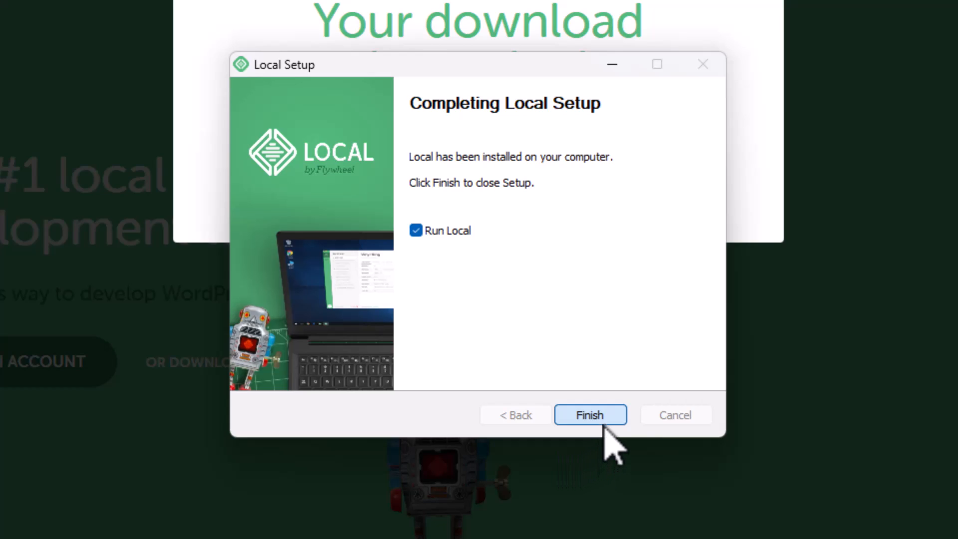
Finish Local Setup with Run Local checked so Local launches immediately
left_click(591, 414)
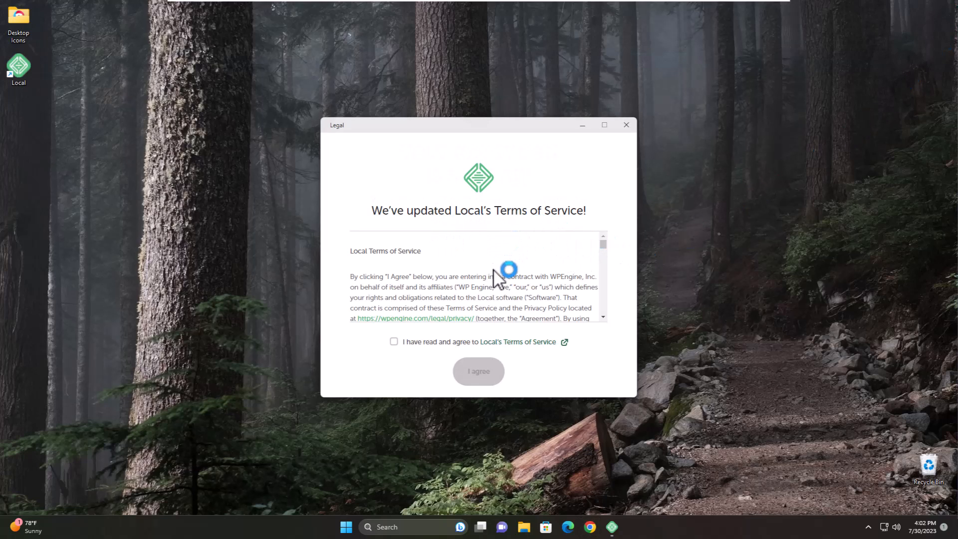
Scroll through Local's updated Terms of Service to the end of the agreement
scroll("down", 3)
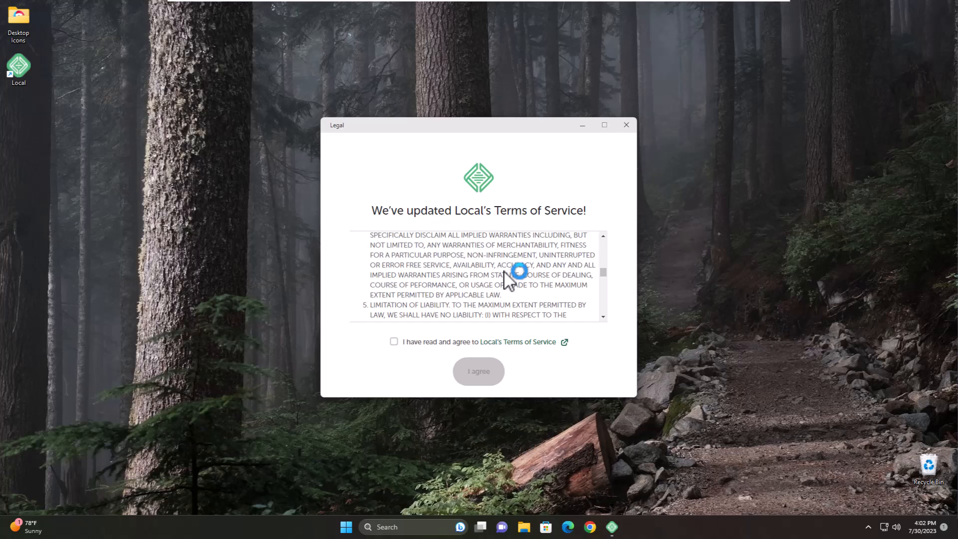
scroll("down", 3)
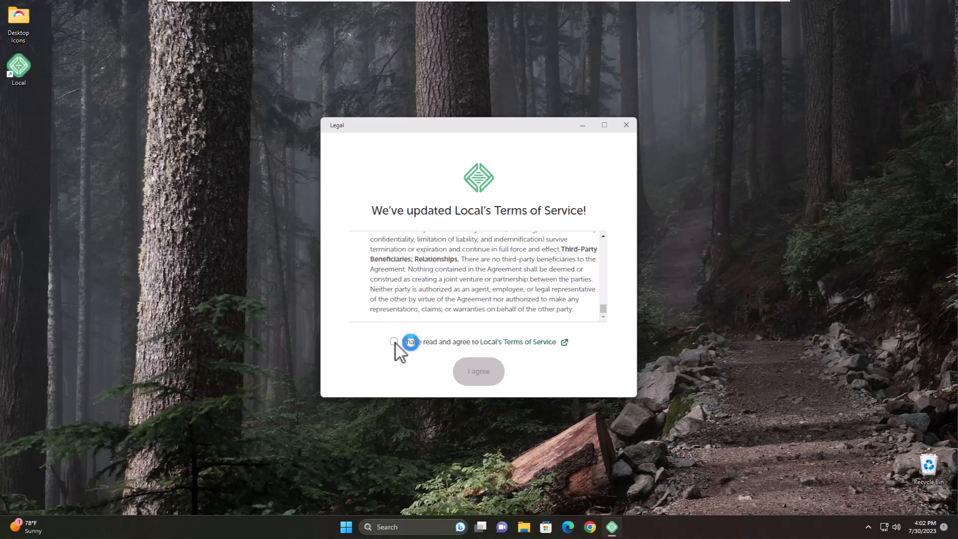
Agree to Local's Terms of Service and reopen Local to its Welcome screen
left_click(394, 341)
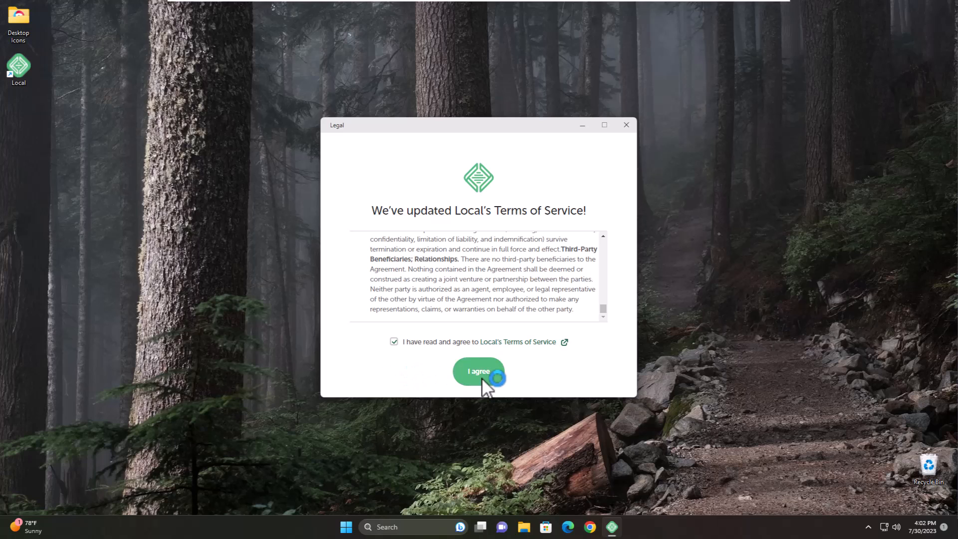
left_click(479, 371)
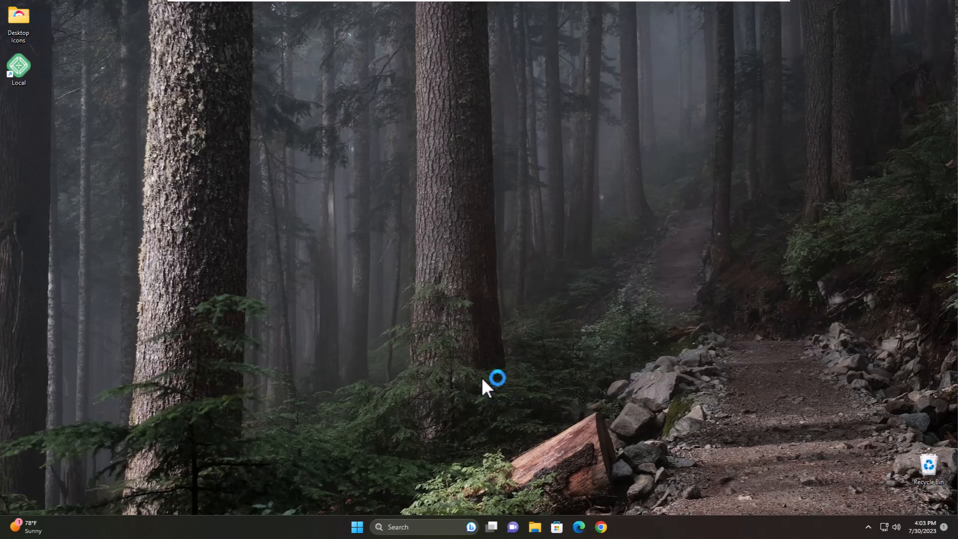
double_click(18, 66)
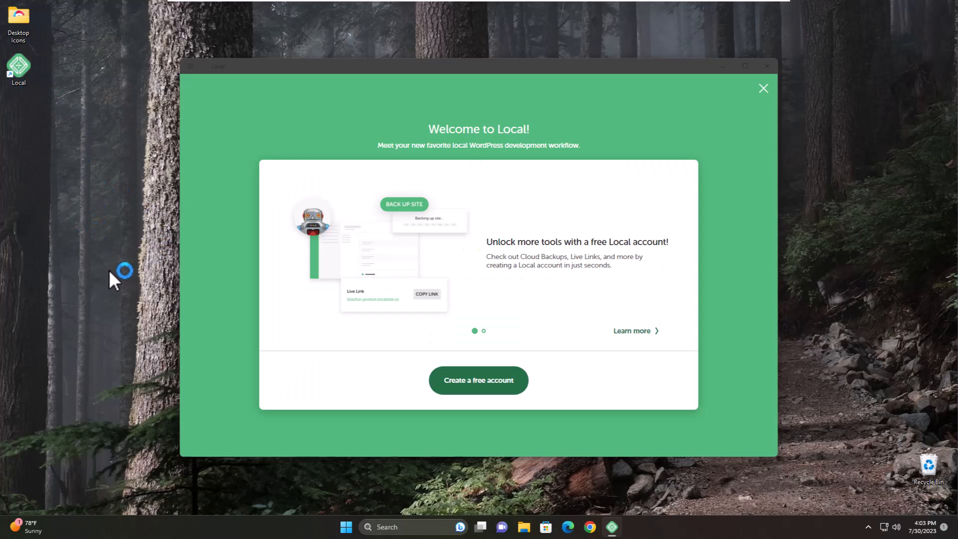
Skip the Welcome account prompt and decline both error reporting and usage reporting
left_click(451, 385)
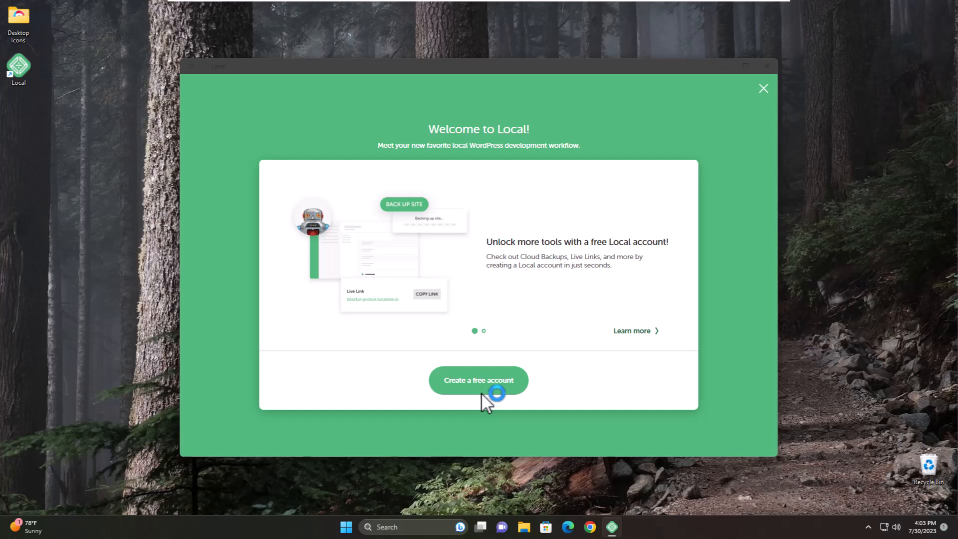
mouse_move(509, 394)
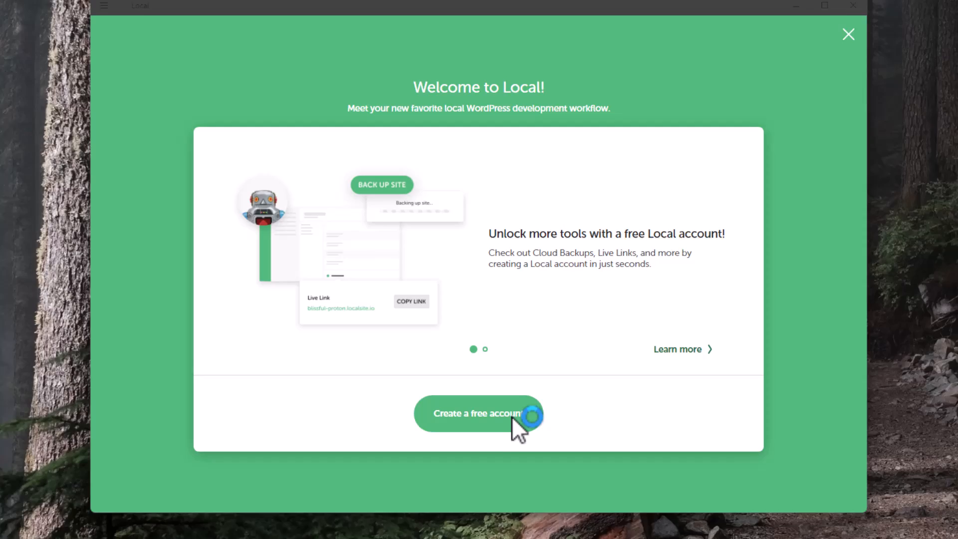
left_click(487, 427)
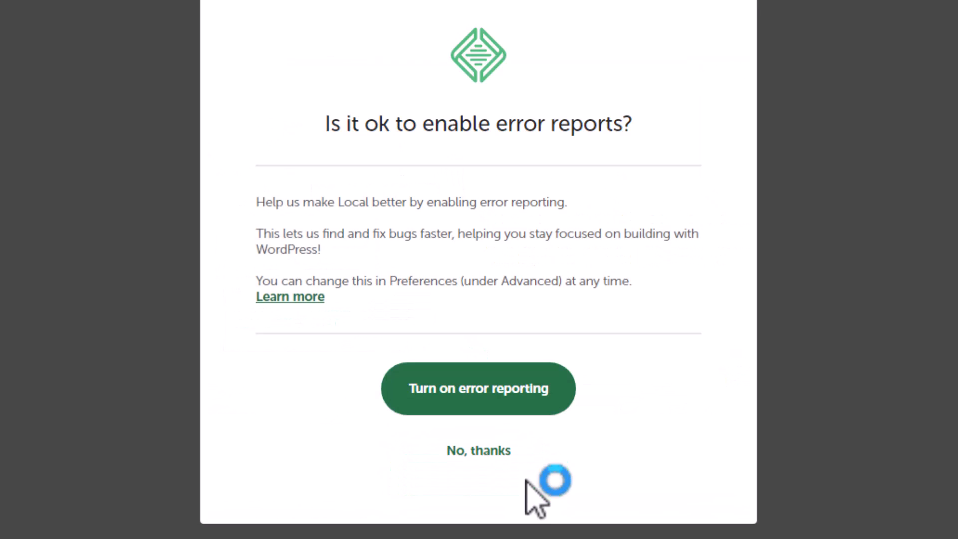
left_click(290, 297)
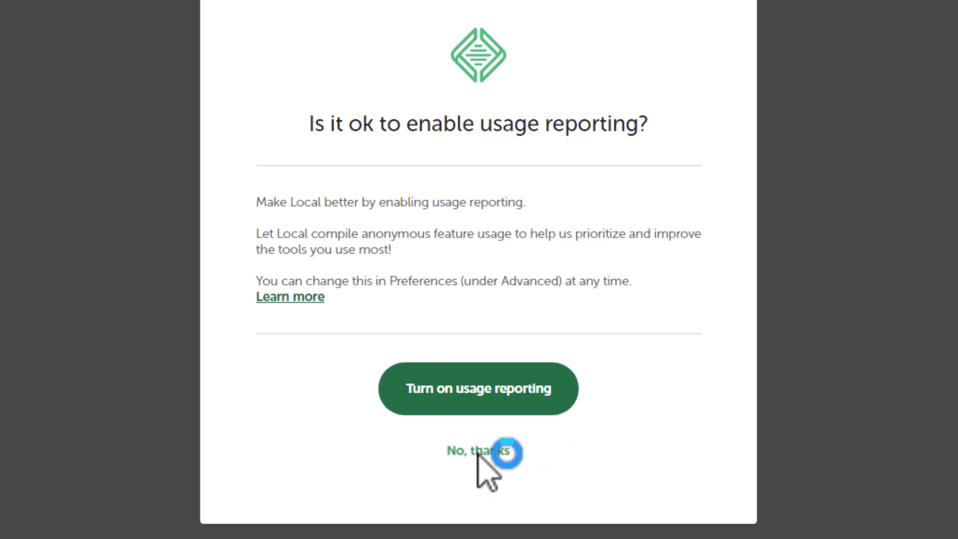
left_click(479, 453)
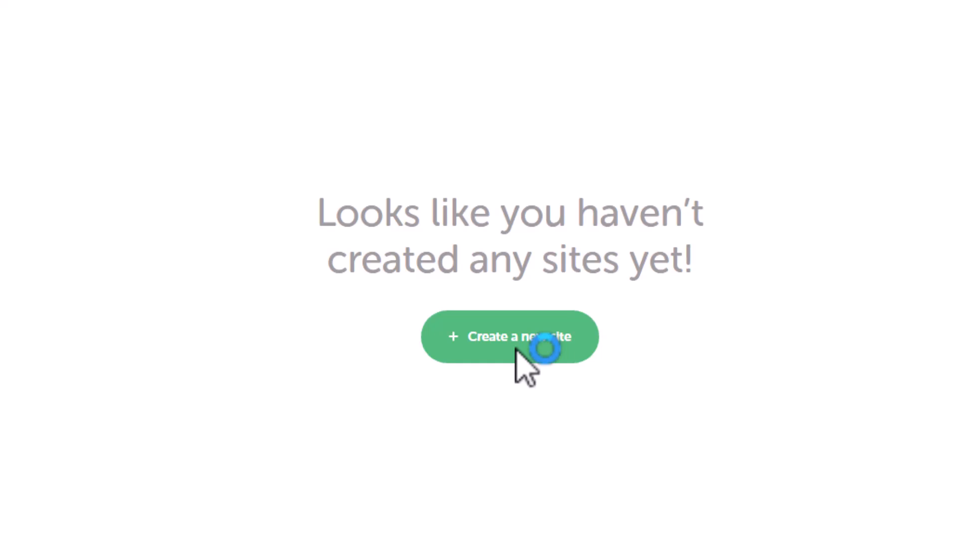
Start a new WordPress site named Sean's Membership Community
left_click(519, 337)
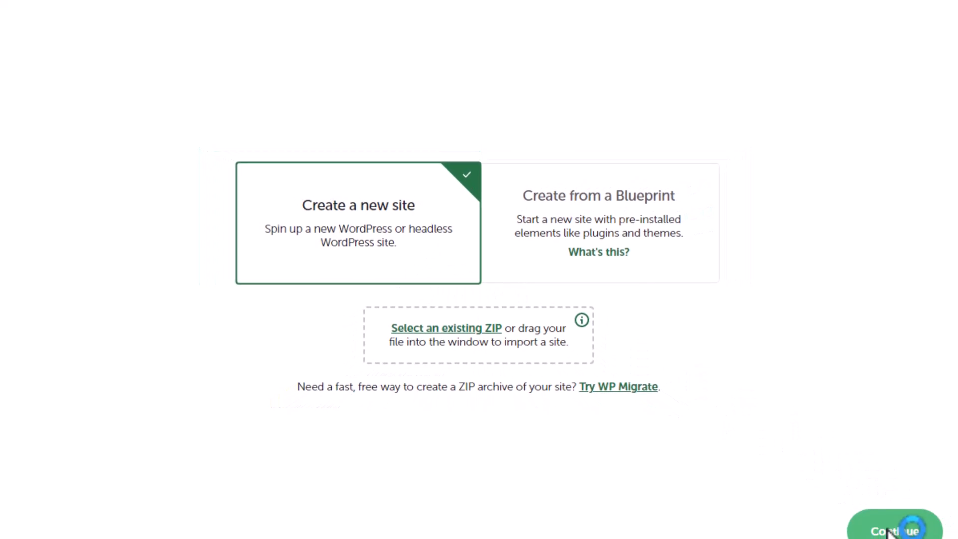
left_click(894, 532)
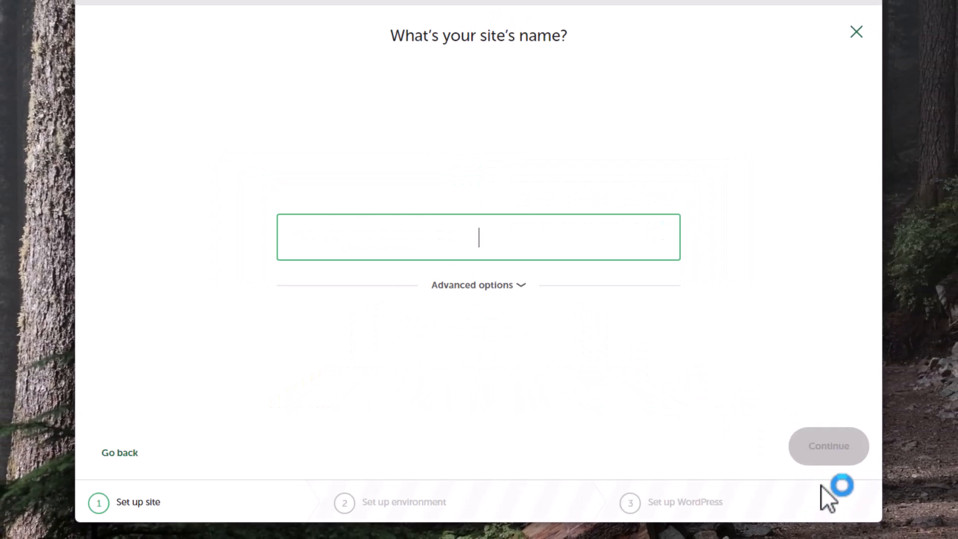
mouse_move(490, 298)
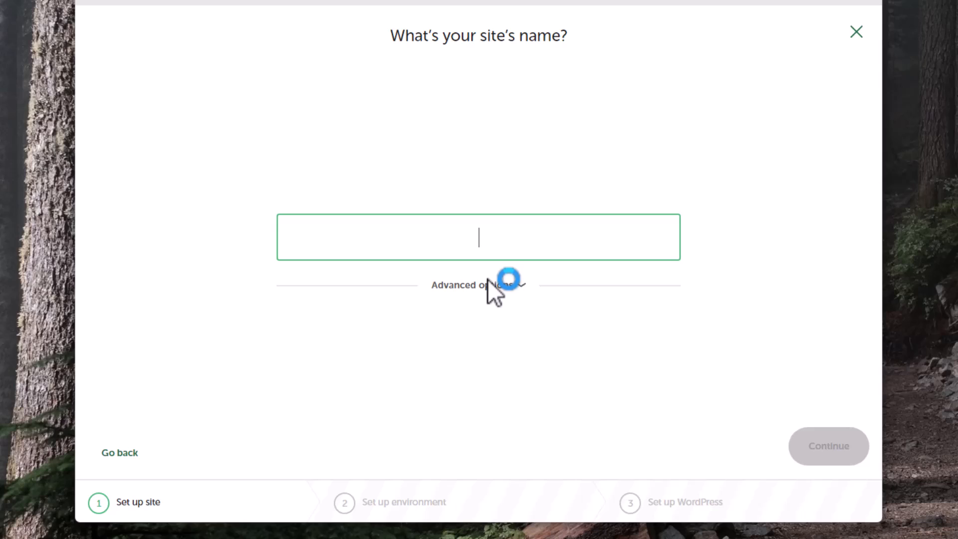
left_click(488, 285)
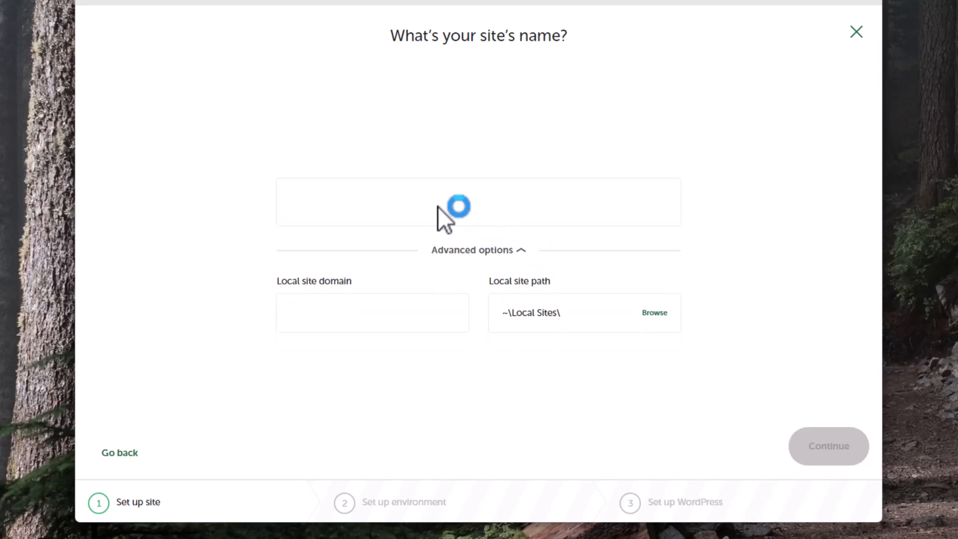
type("M")
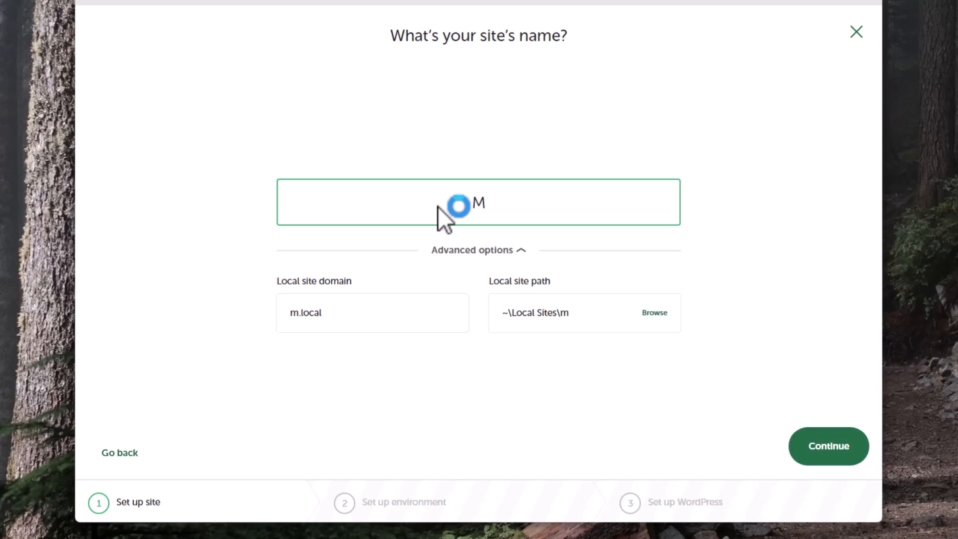
key("Backspace")
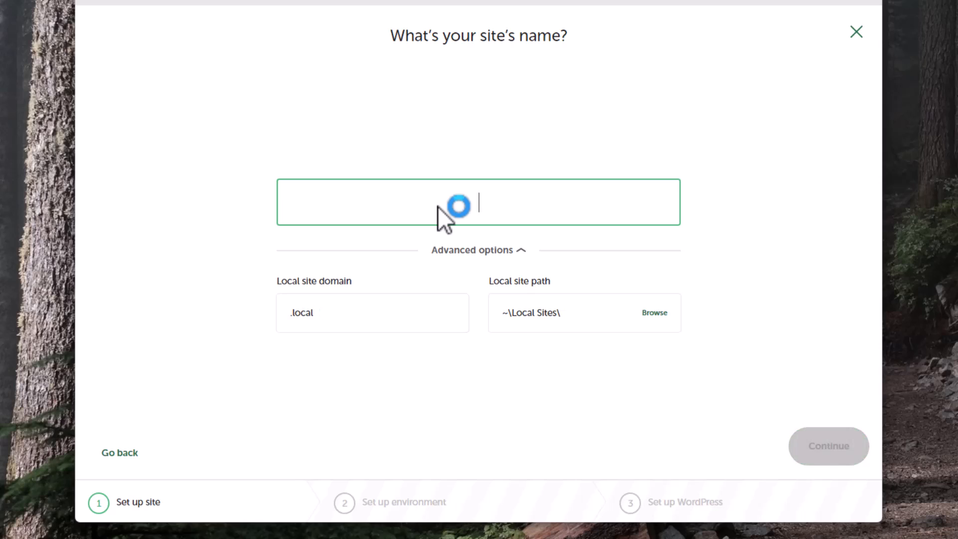
type("me")
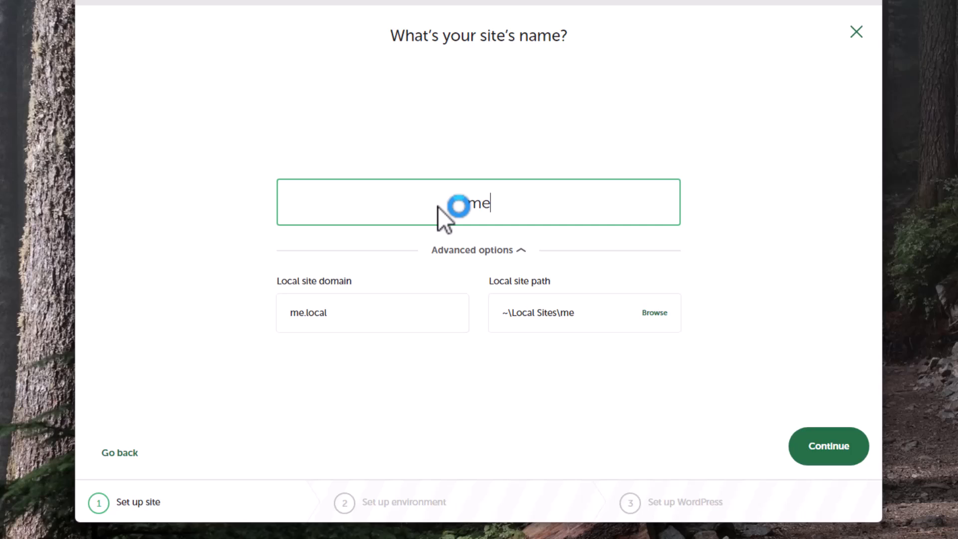
type("Sean's")
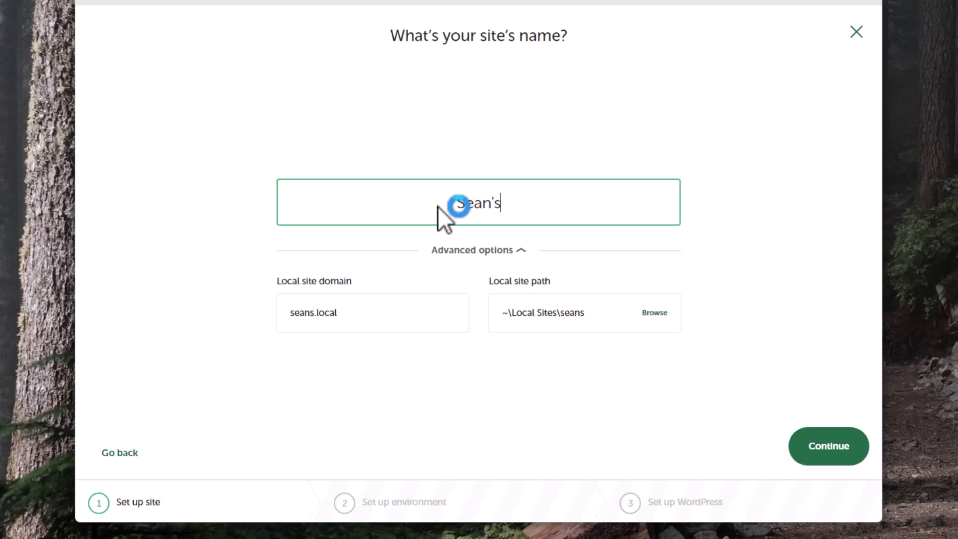
type("Membership C")
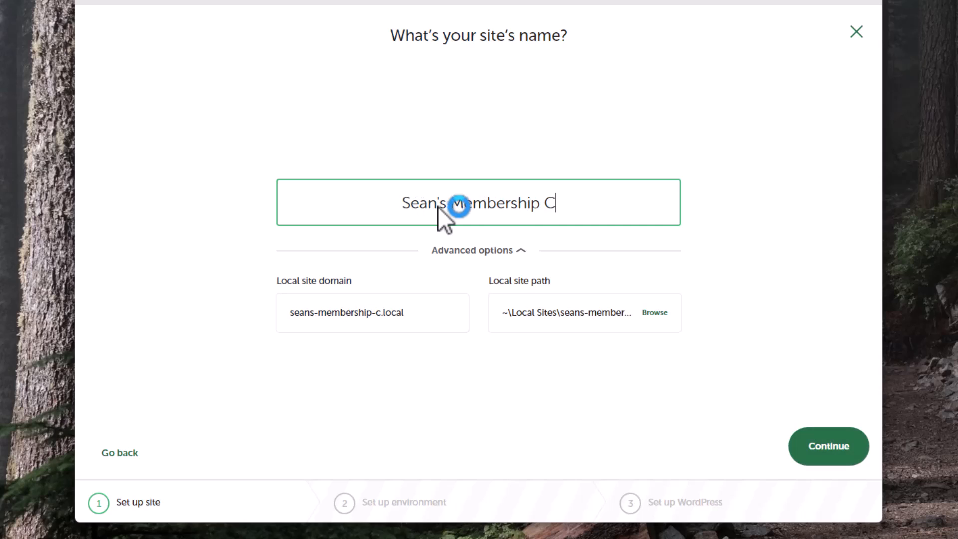
type("ommunity")
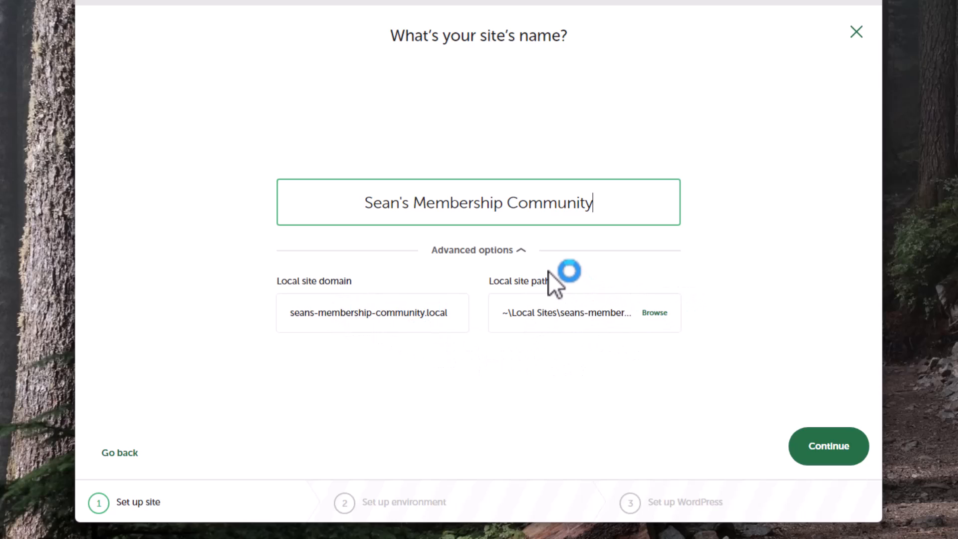
Review the site's local domain and path under Advanced options and continue to the environment step
left_click(478, 249)
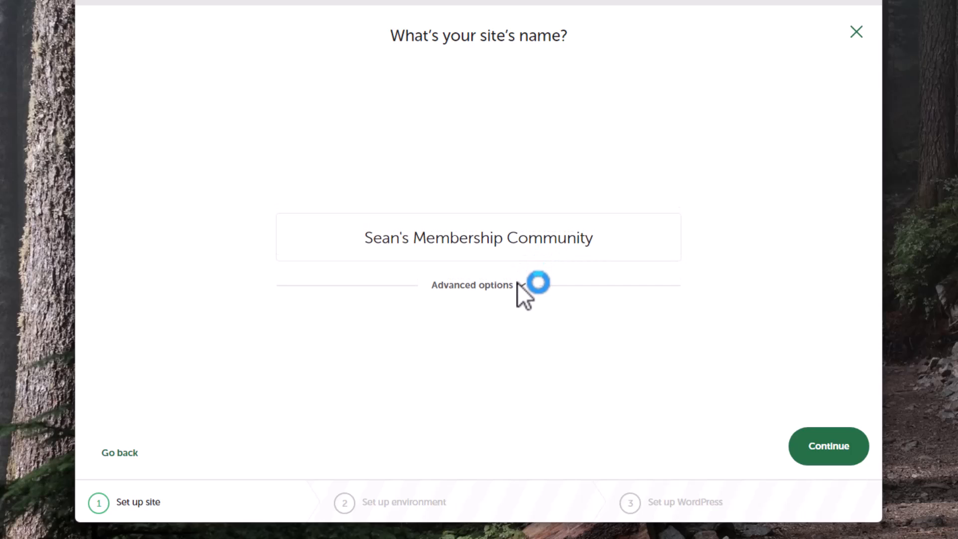
left_click(472, 285)
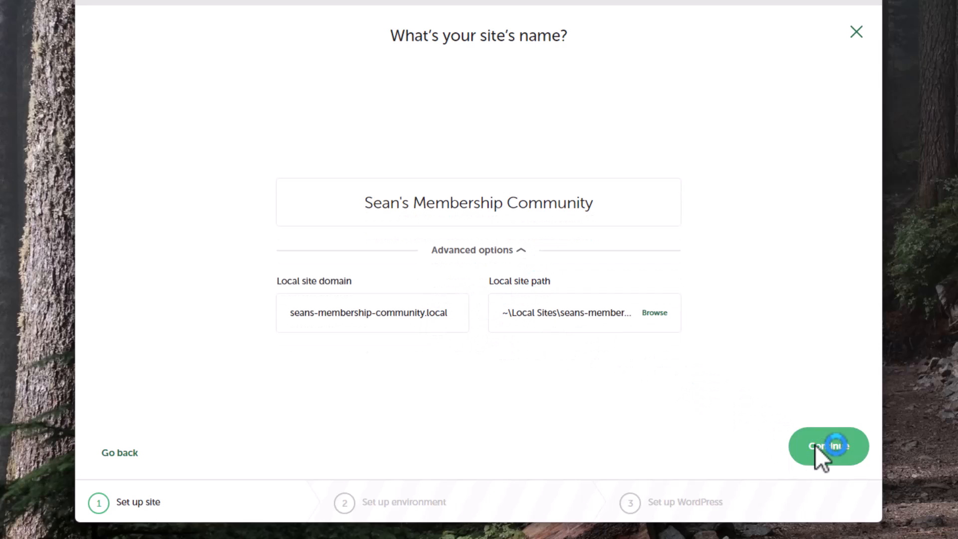
left_click(824, 448)
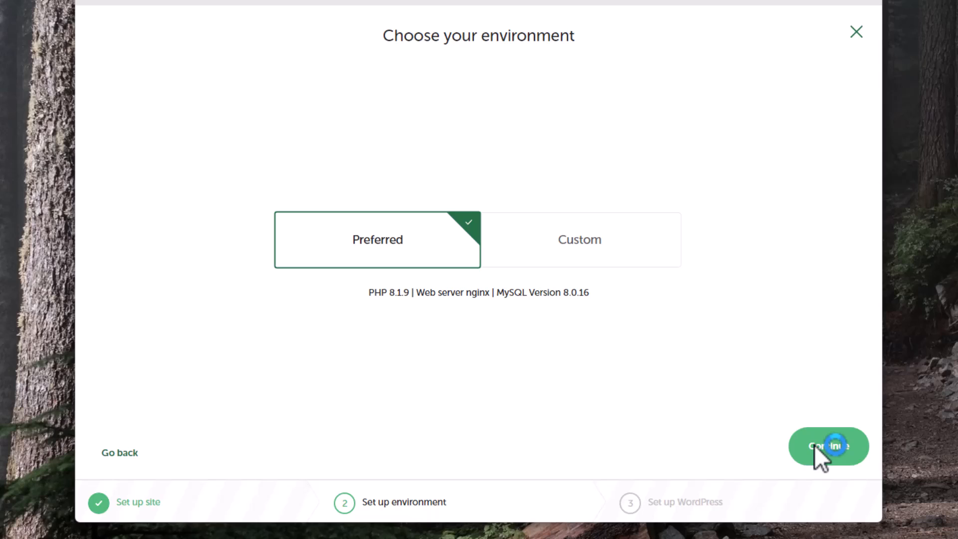
Keep the Preferred environment (PHP 8.1.9, nginx, MySQL 8.0.16) and continue to WordPress setup
left_click(829, 446)
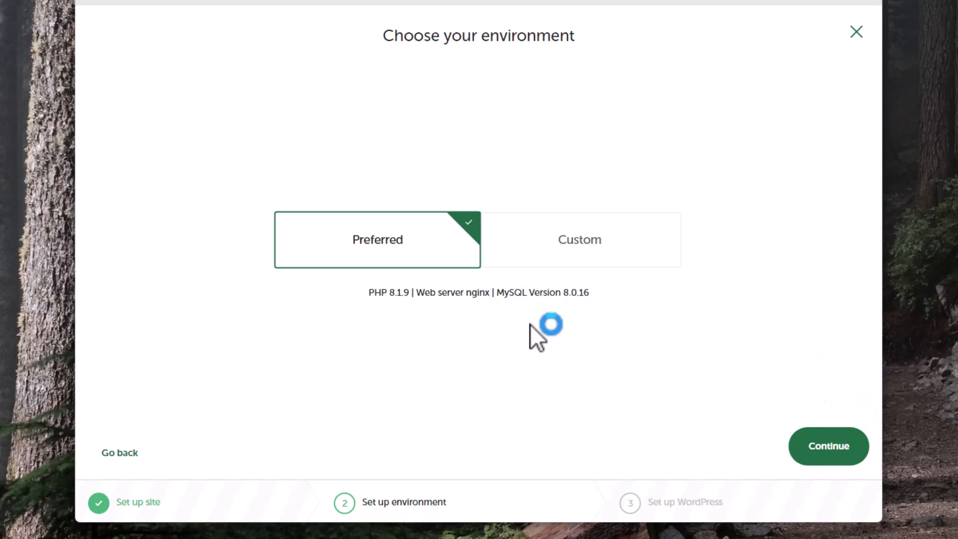
mouse_move(484, 341)
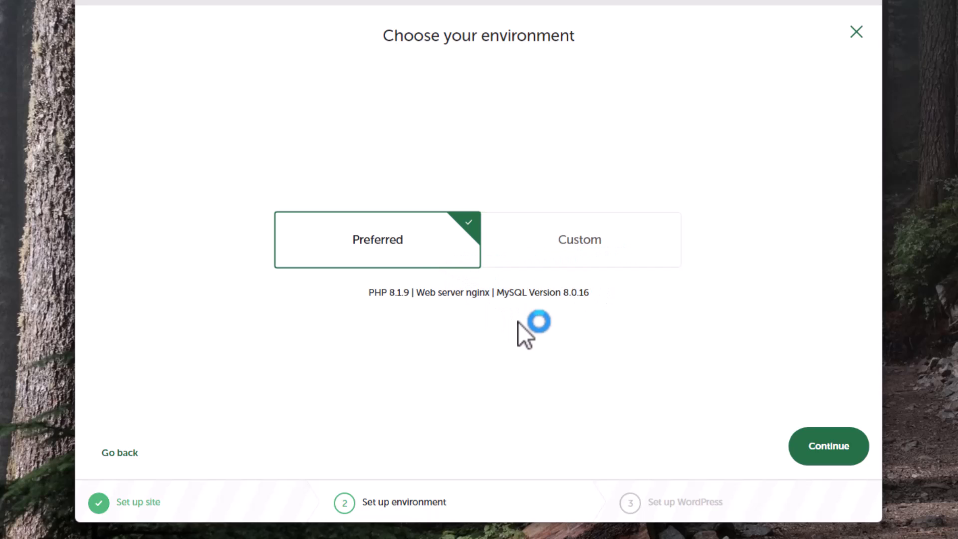
mouse_move(558, 349)
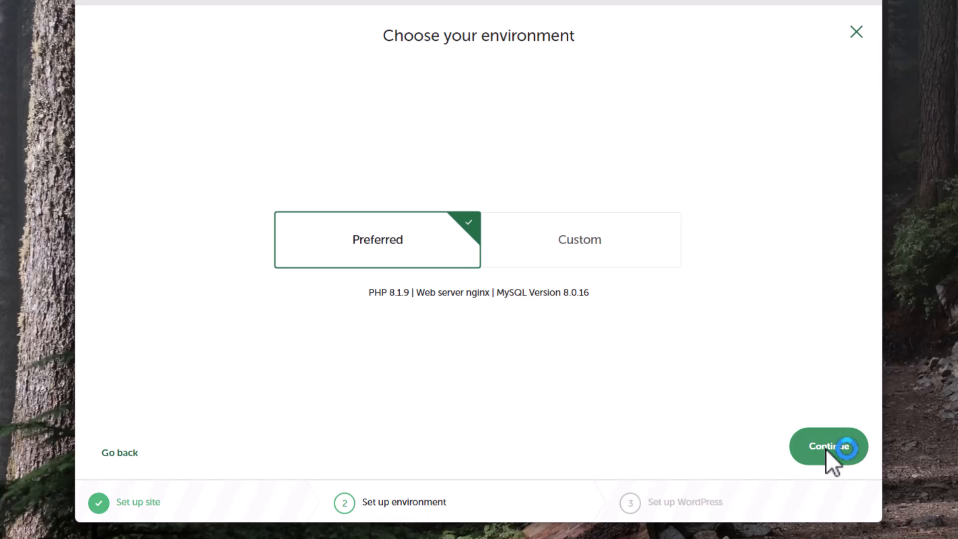
left_click(828, 446)
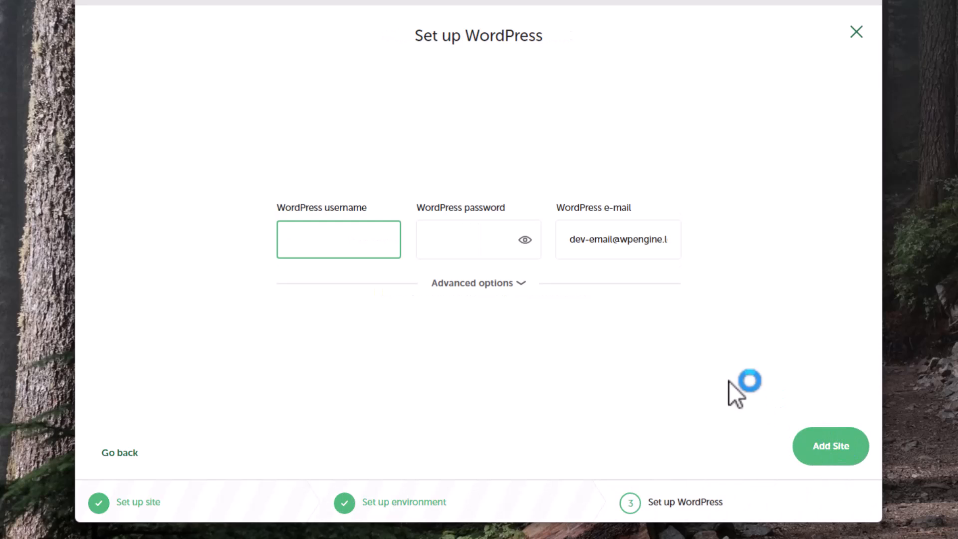
left_click(343, 252)
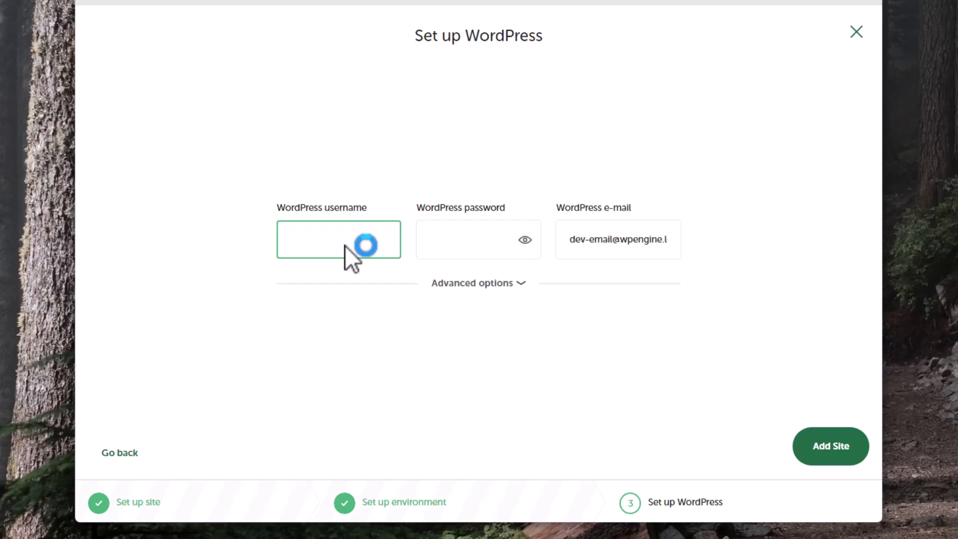
left_click(346, 245)
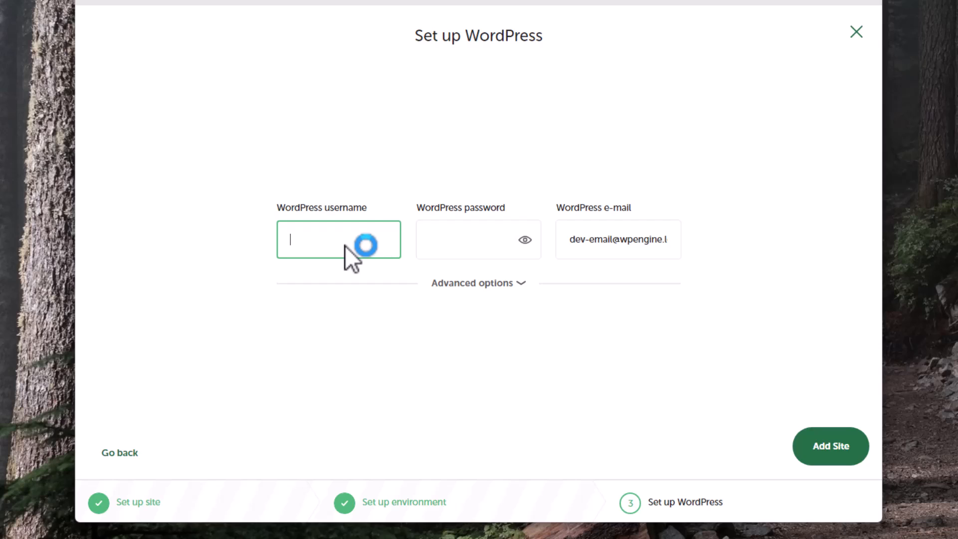
mouse_move(905, 270)
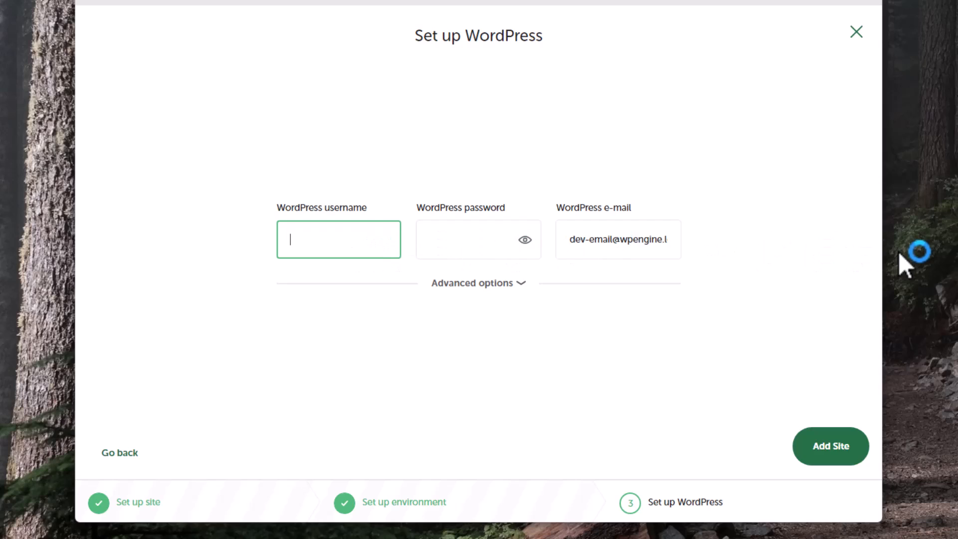
mouse_move(729, 265)
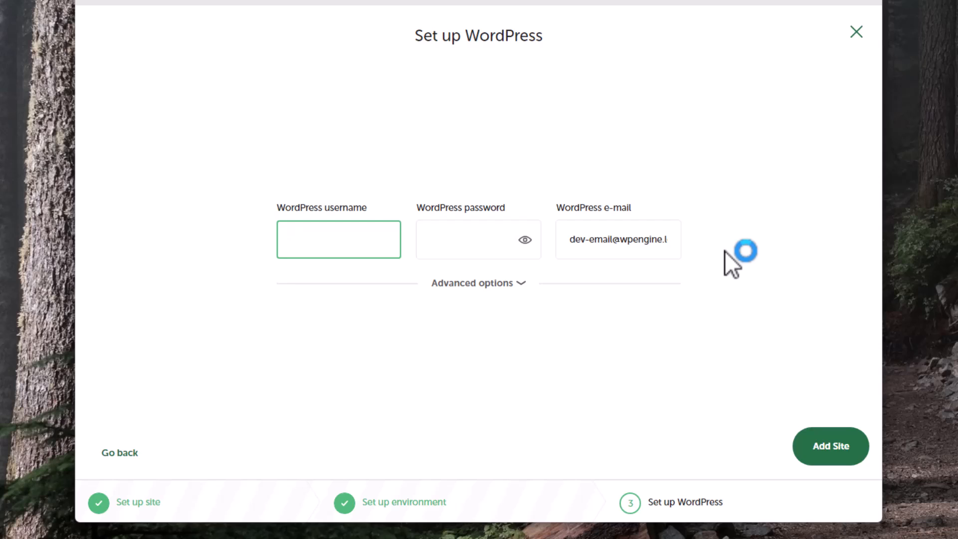
left_click(337, 239)
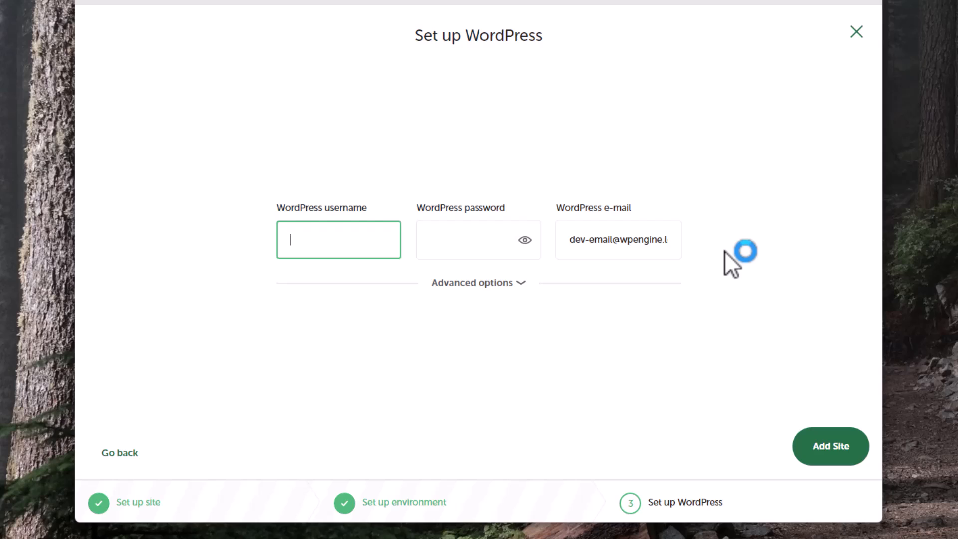
type("SEan")
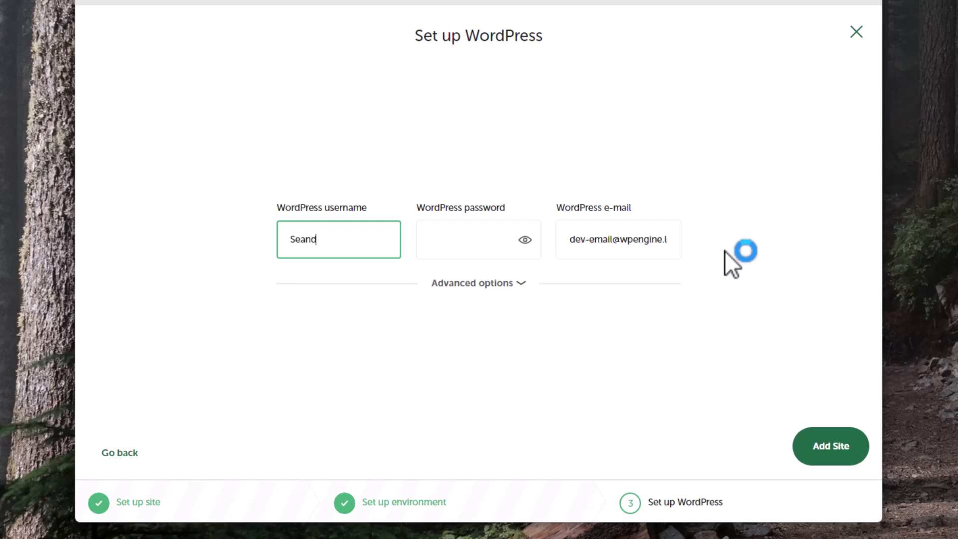
left_click(479, 240)
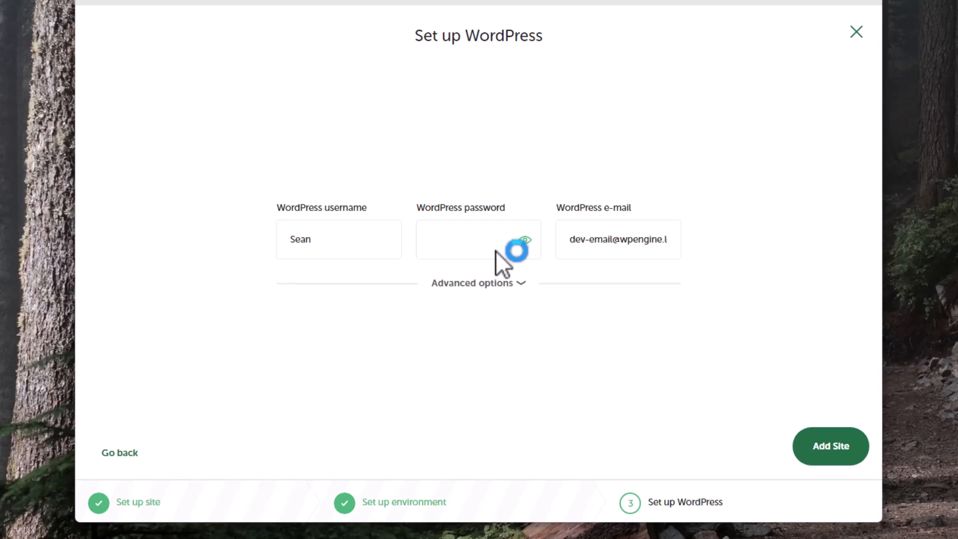
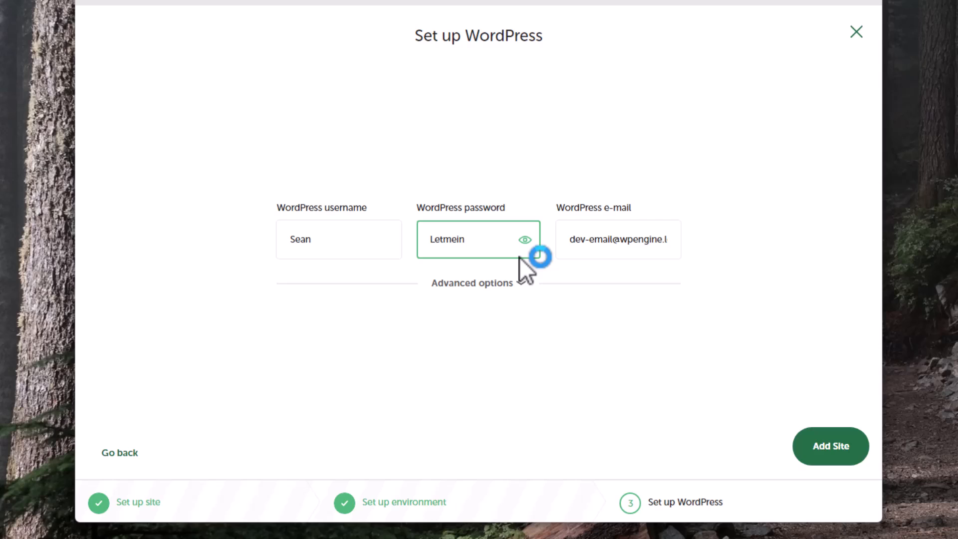
Check the Multisite option is No under Advanced options and add the site
left_click(471, 283)
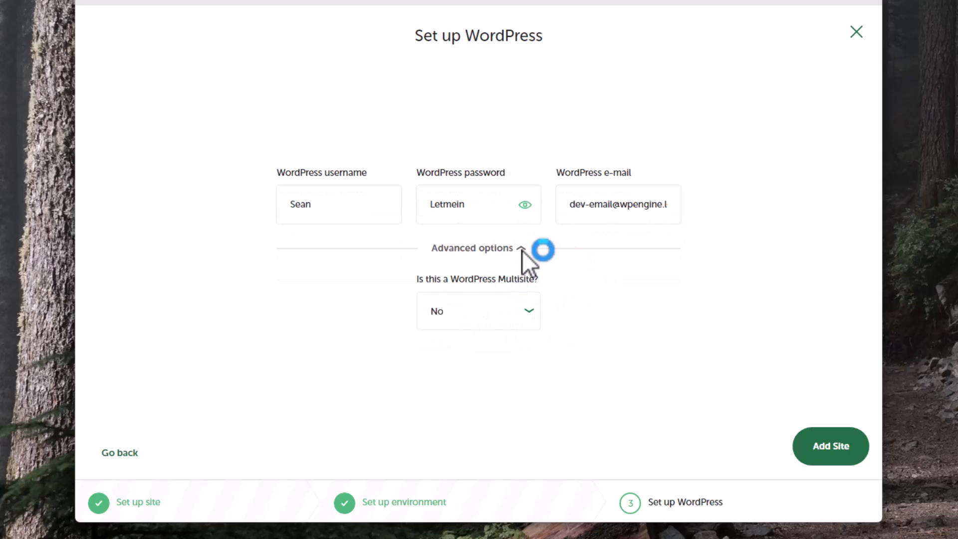
left_click(525, 248)
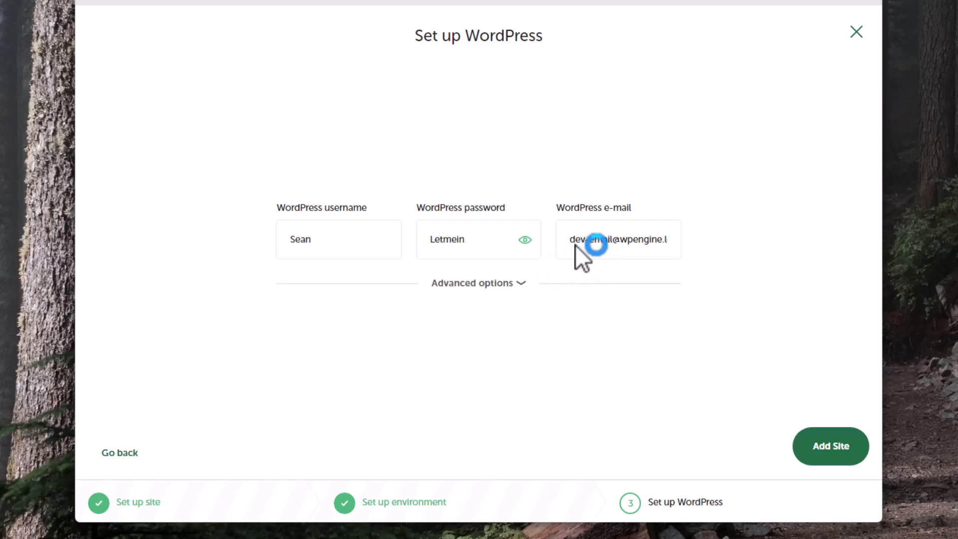
mouse_move(731, 275)
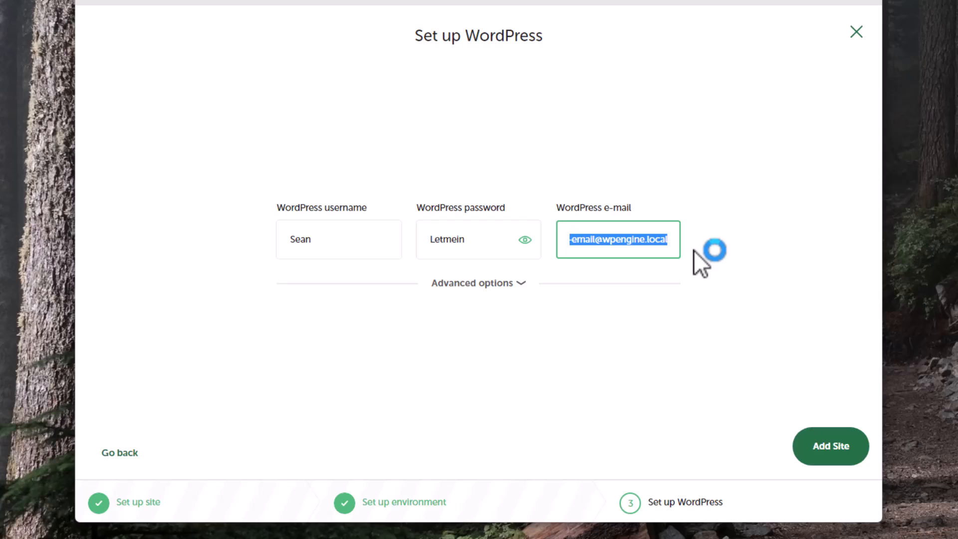
mouse_move(714, 263)
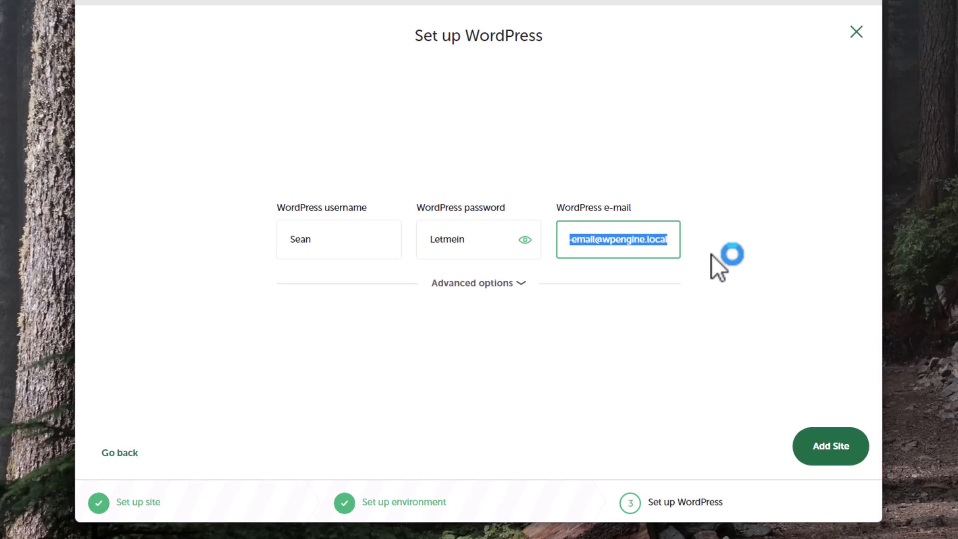
left_click(831, 446)
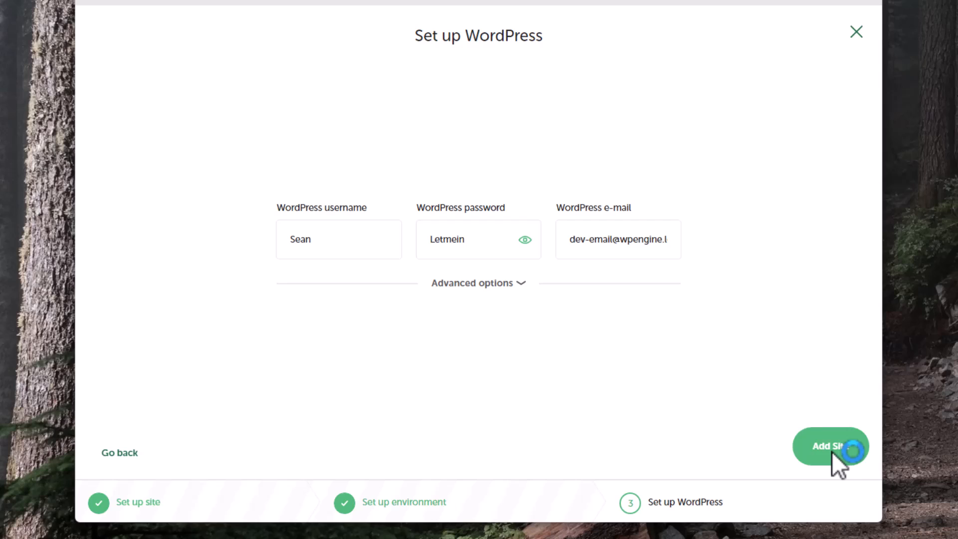
left_click(825, 446)
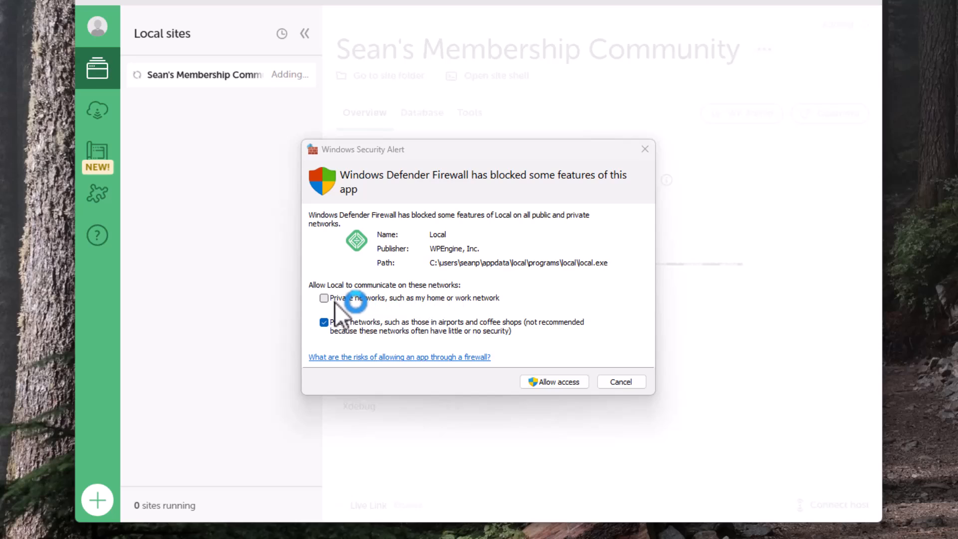
Allow Local on private networks, then grant firewall access to nginx and mailhog
left_click(324, 298)
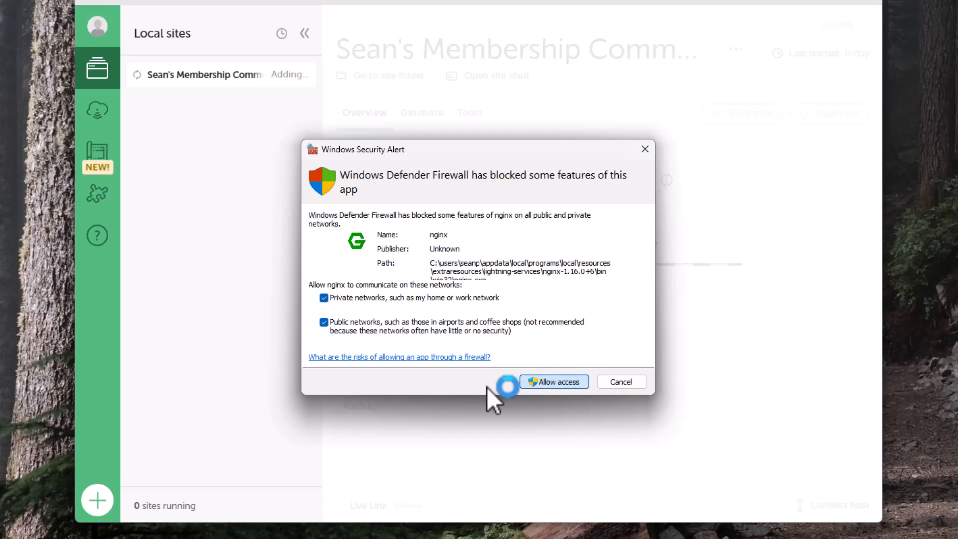
mouse_move(449, 417)
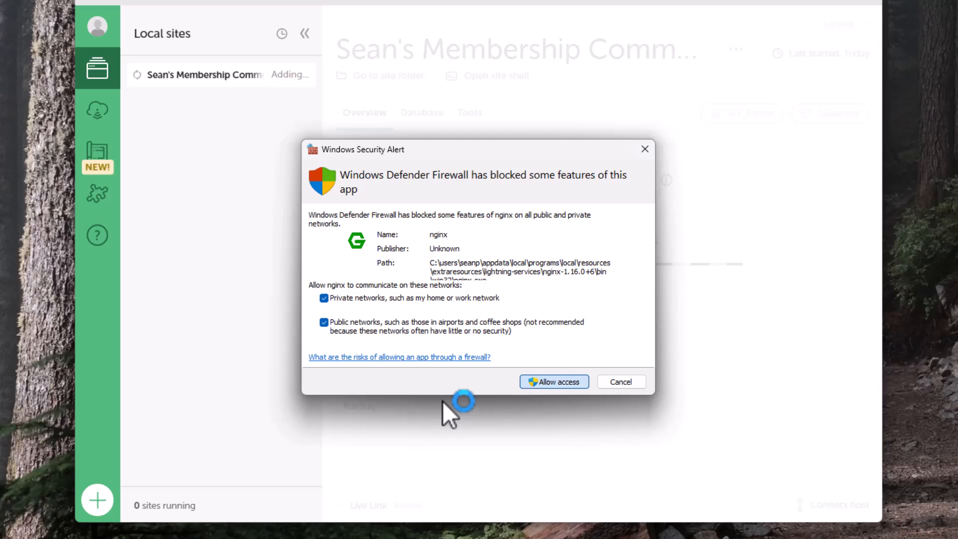
left_click(554, 382)
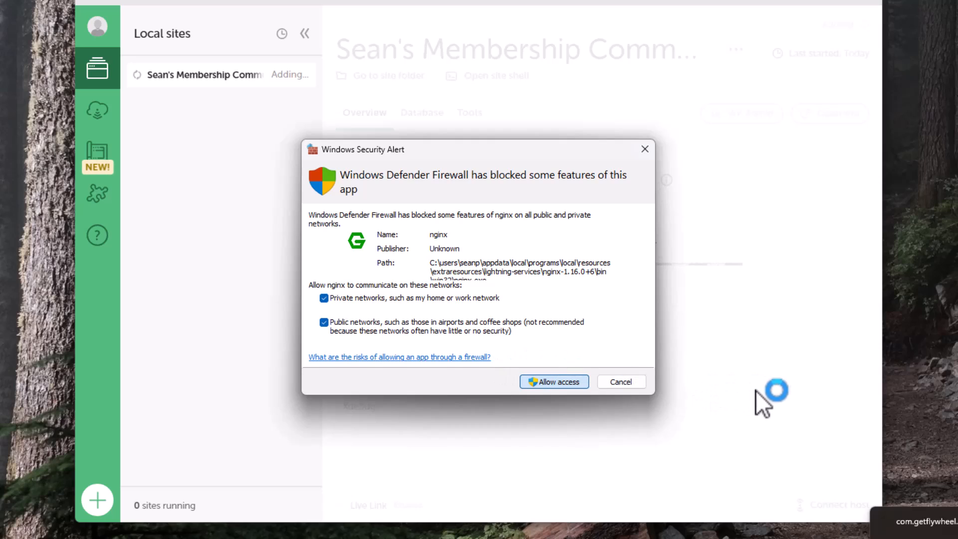
mouse_move(771, 409)
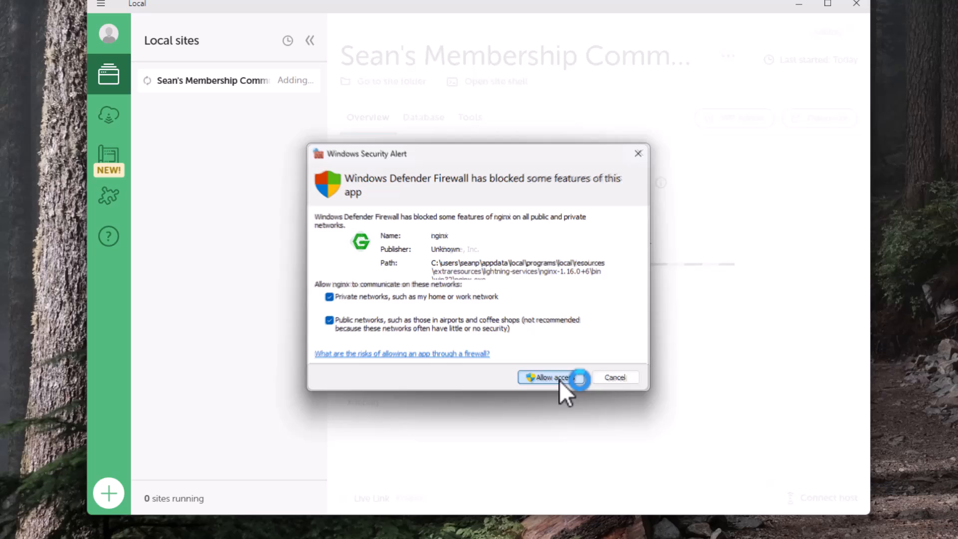
left_click(552, 377)
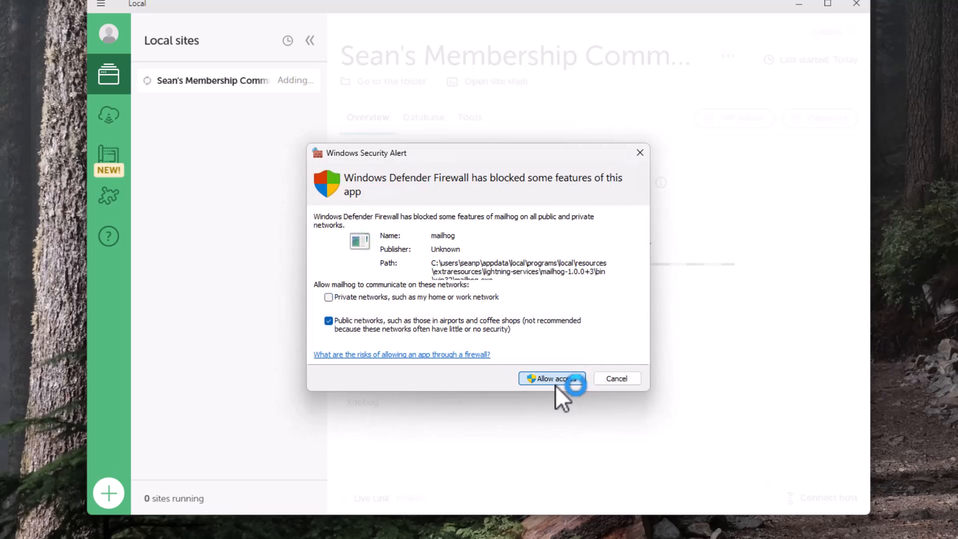
left_click(552, 379)
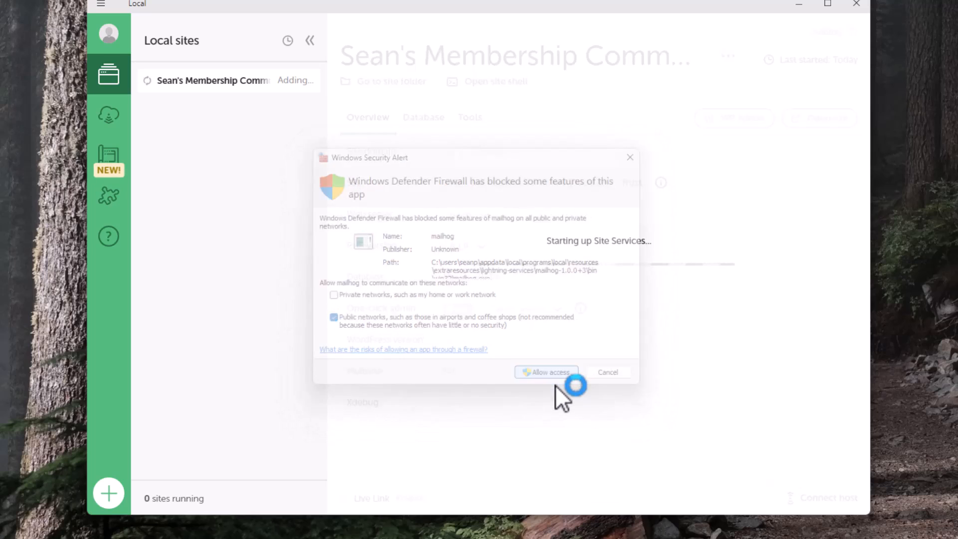
left_click(547, 372)
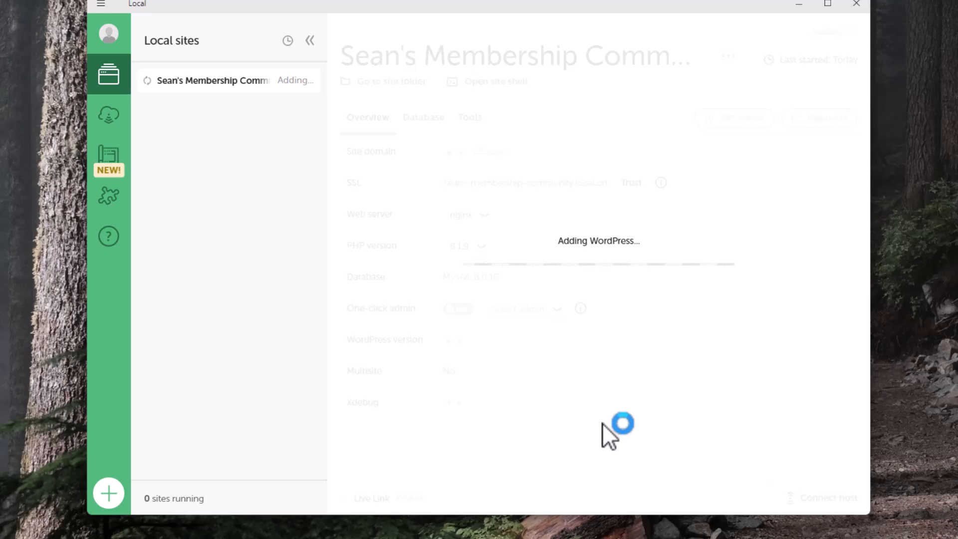
mouse_move(628, 439)
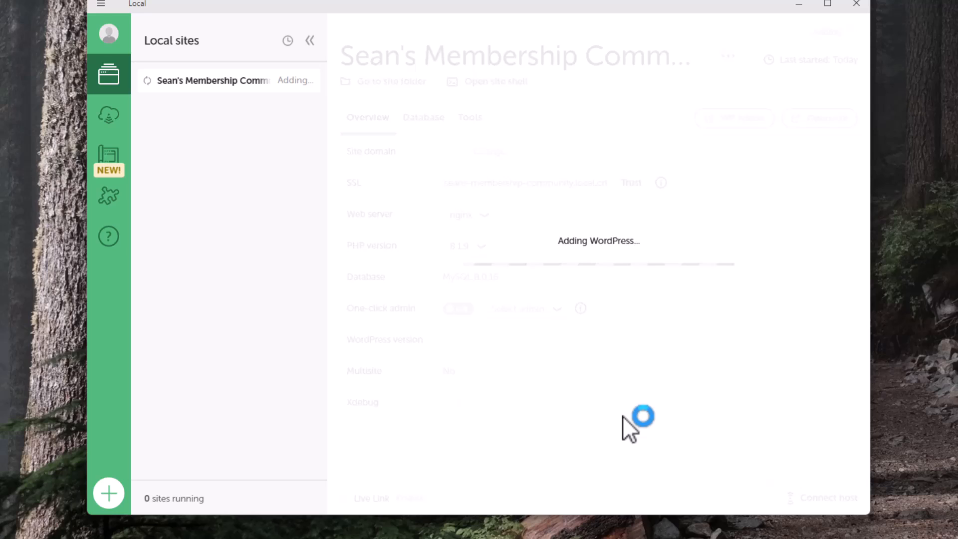
mouse_move(600, 442)
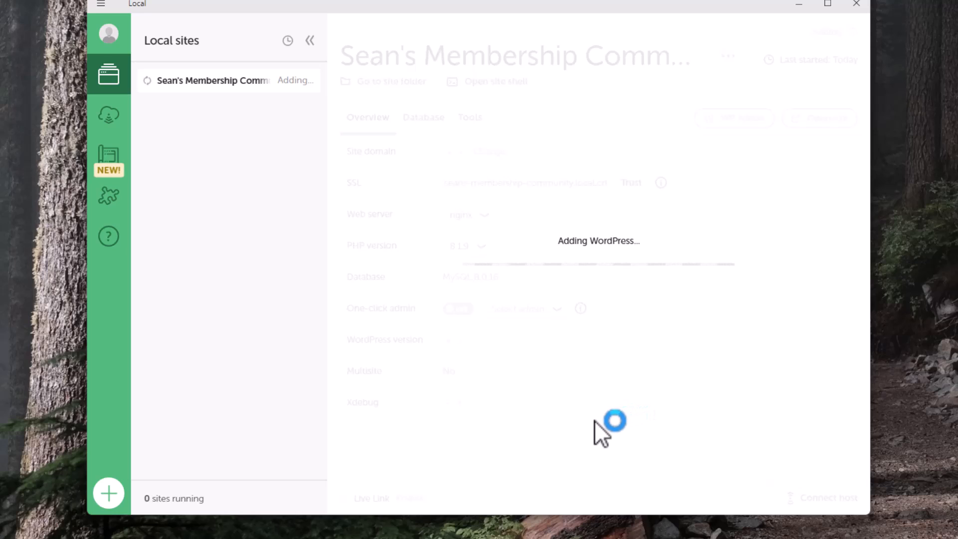
mouse_move(526, 408)
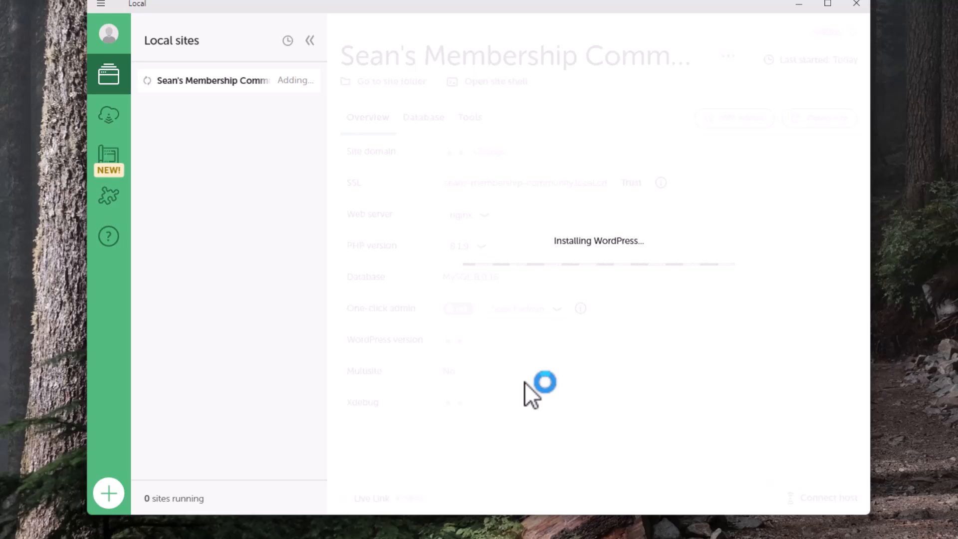
mouse_move(903, 347)
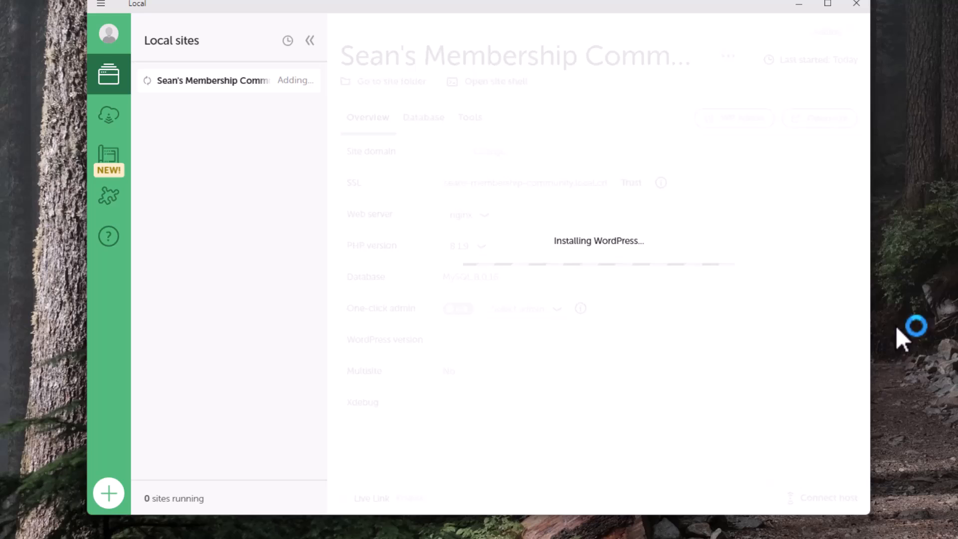
mouse_move(806, 219)
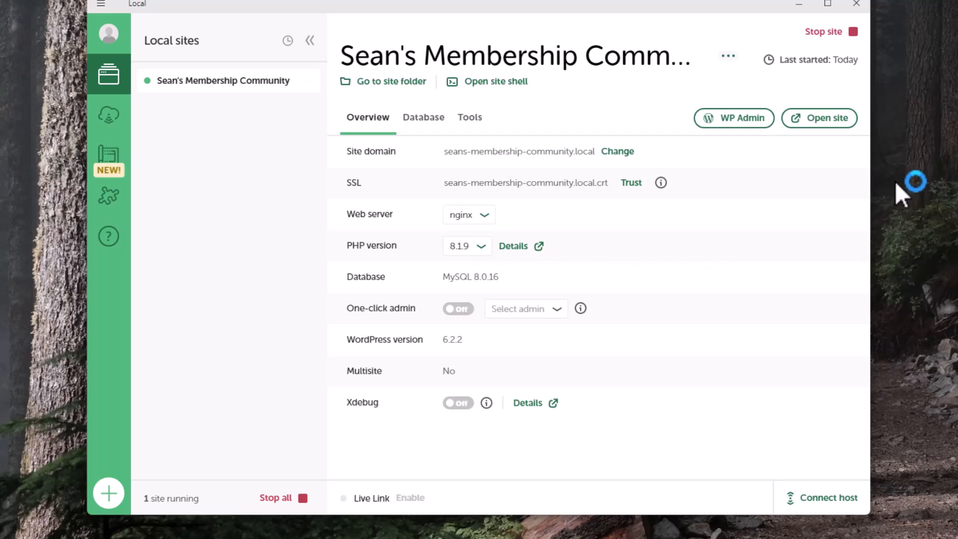
mouse_move(228, 172)
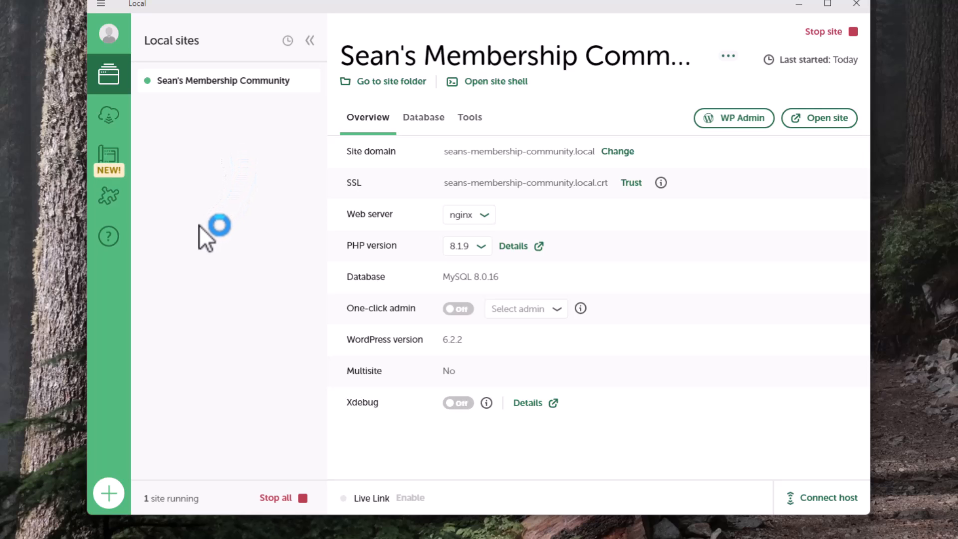
mouse_move(223, 245)
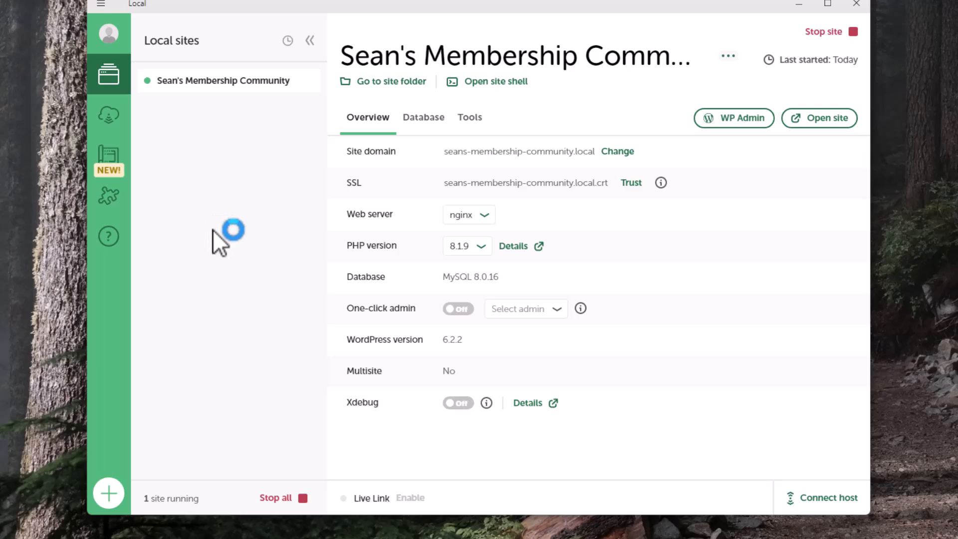
Switch One-click admin on and select Sean as the admin account for automatic login
left_click(457, 308)
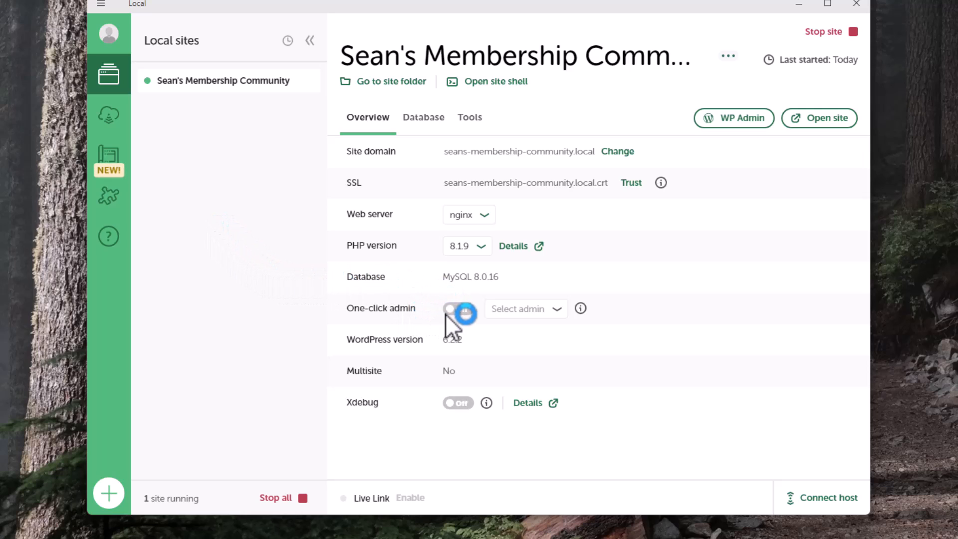
left_click(456, 309)
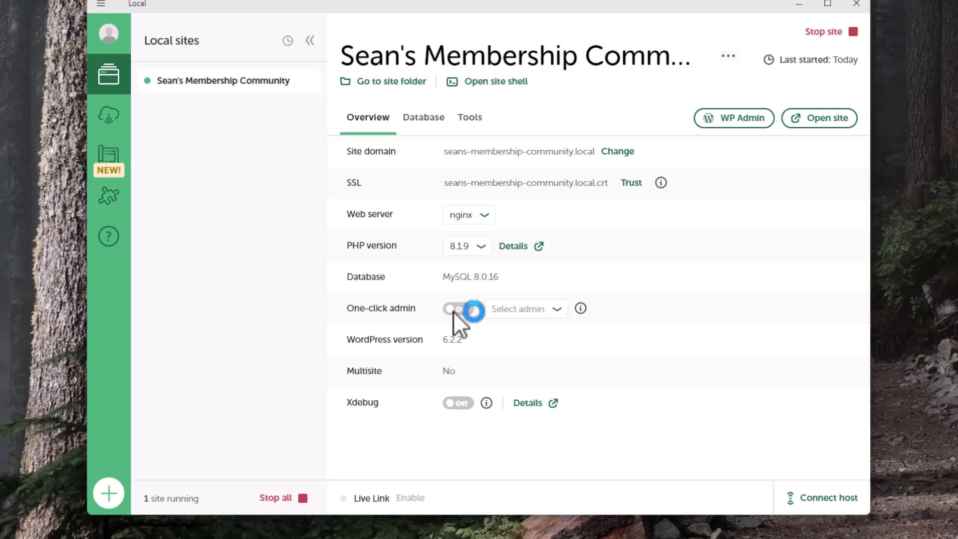
left_click(455, 308)
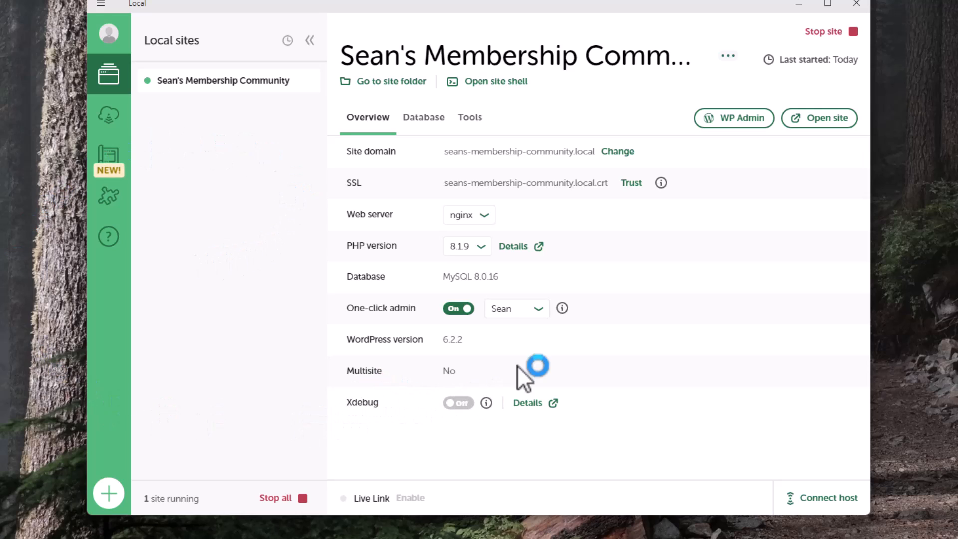
mouse_move(274, 210)
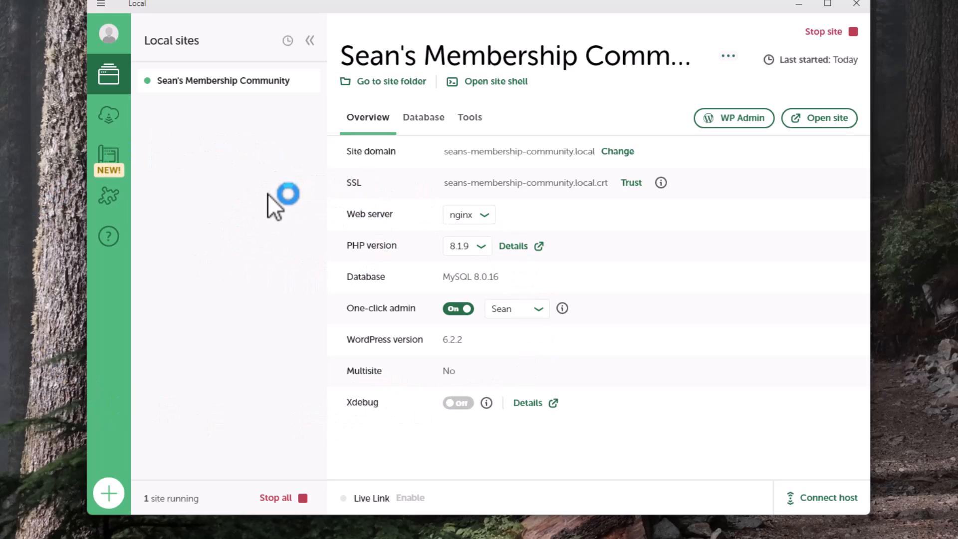
mouse_move(389, 329)
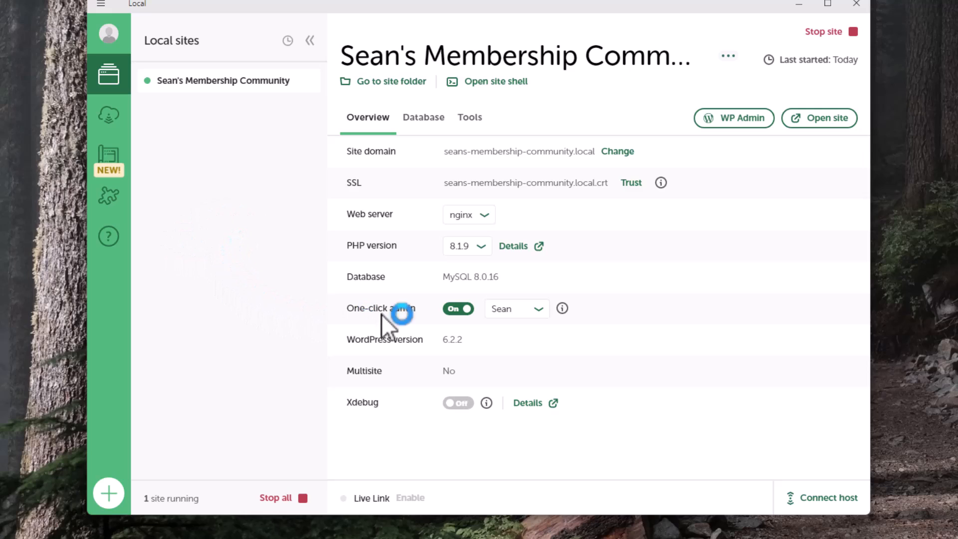
mouse_move(639, 190)
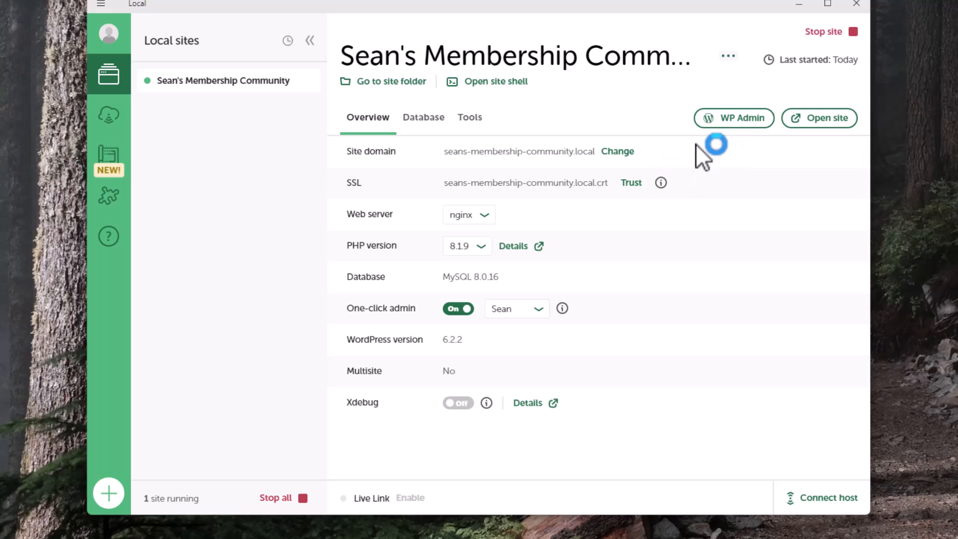
mouse_move(744, 154)
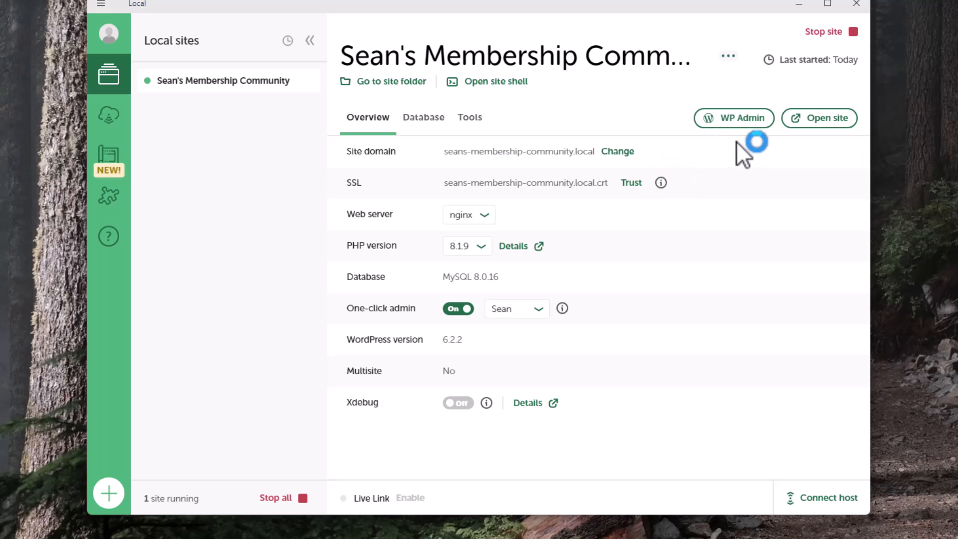
left_click(734, 118)
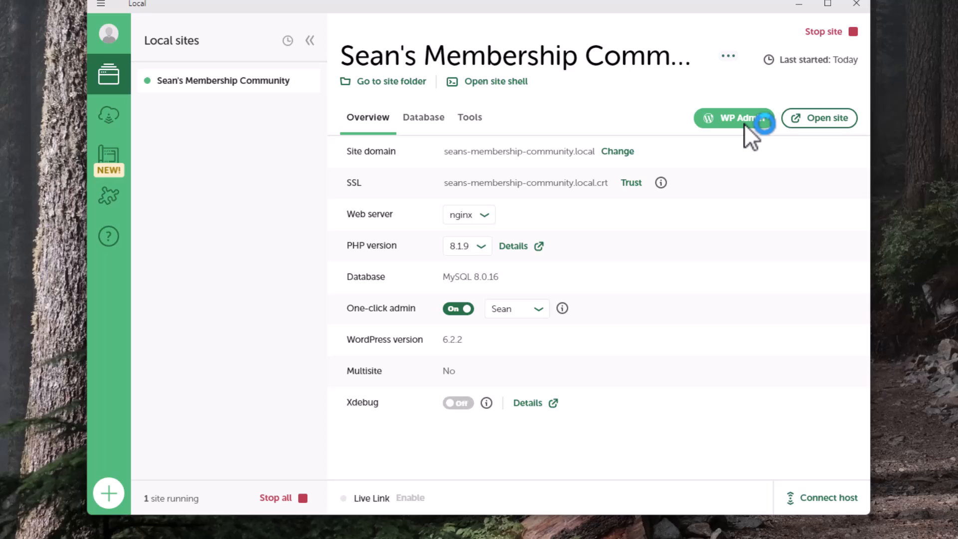
Open Sean's Membership Community WordPress dashboard in Chrome, logged in as Sean
left_click(735, 118)
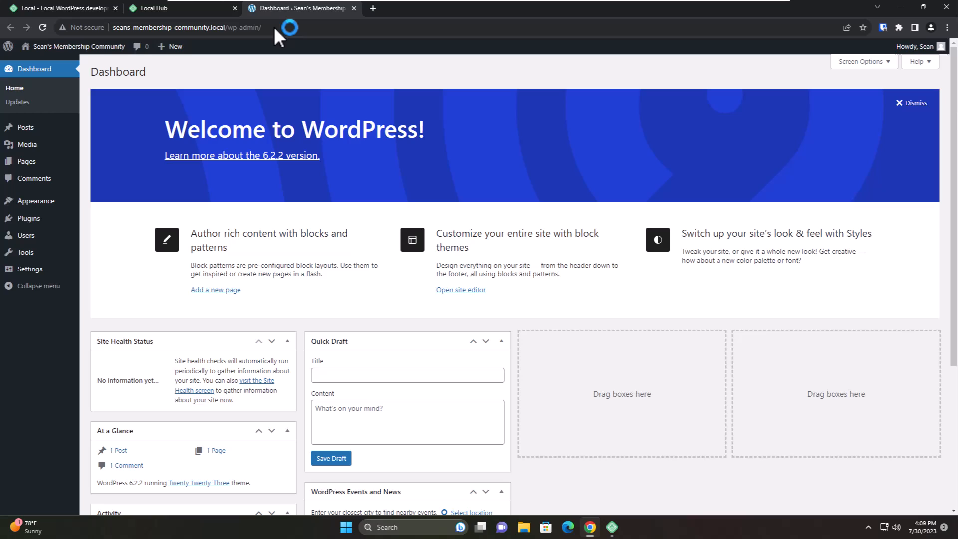
mouse_move(171, 38)
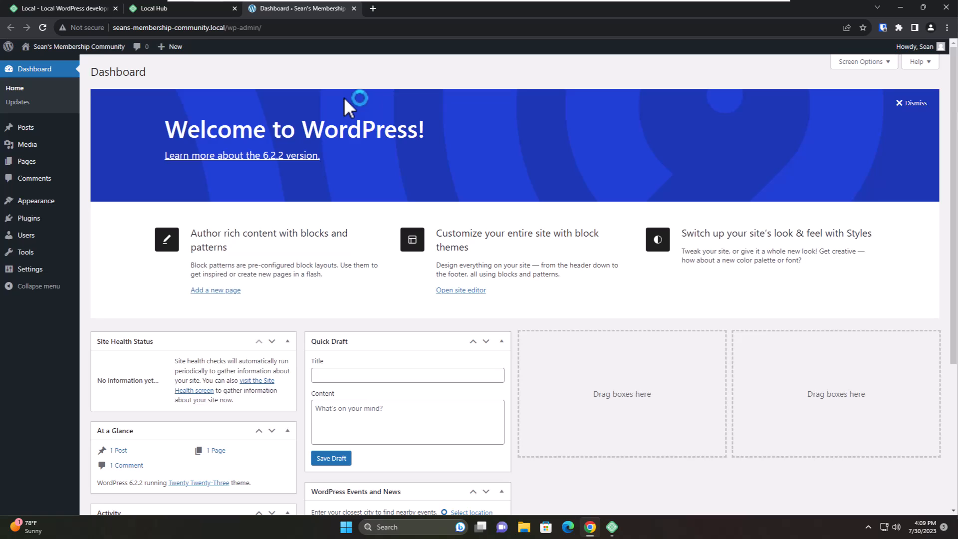
mouse_move(339, 253)
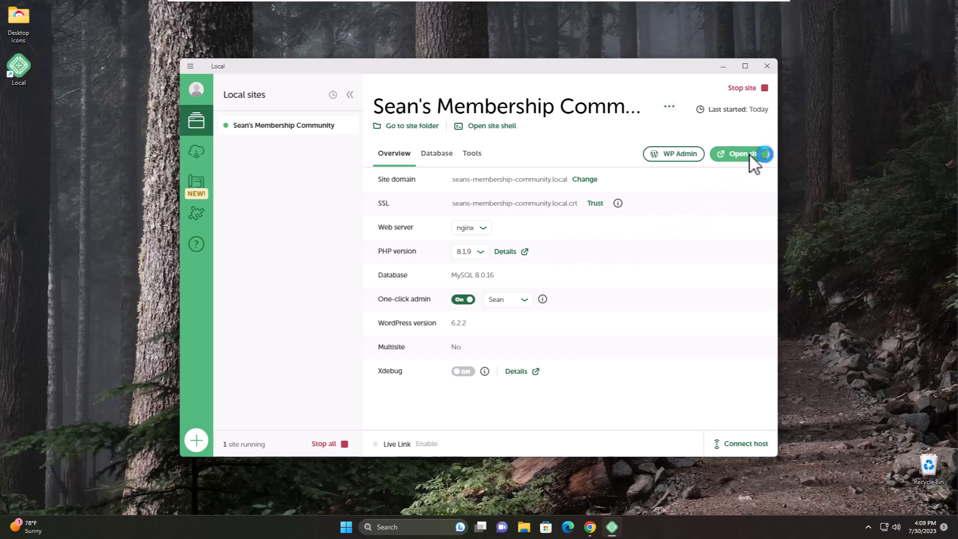
Load the site's public front page in Chrome showing the Hello world post
left_click(741, 154)
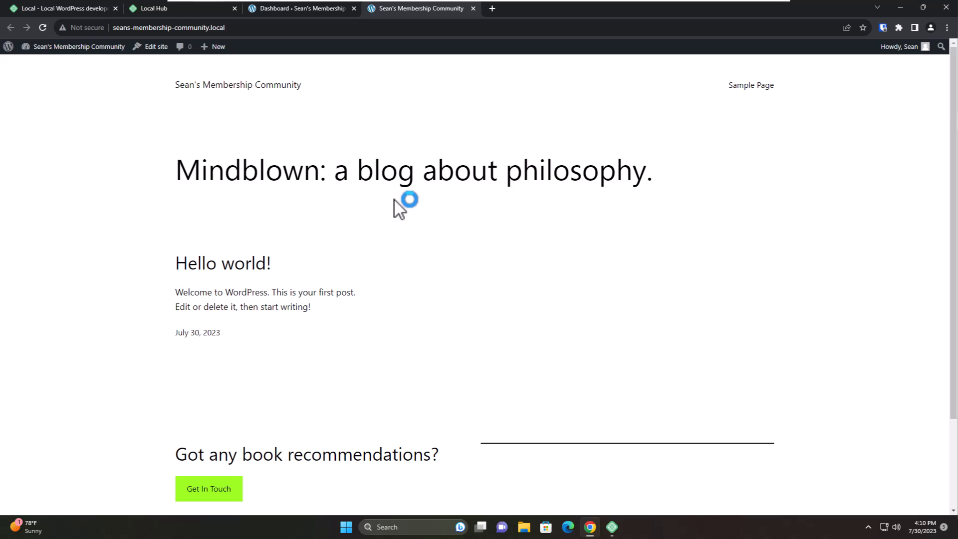
mouse_move(385, 223)
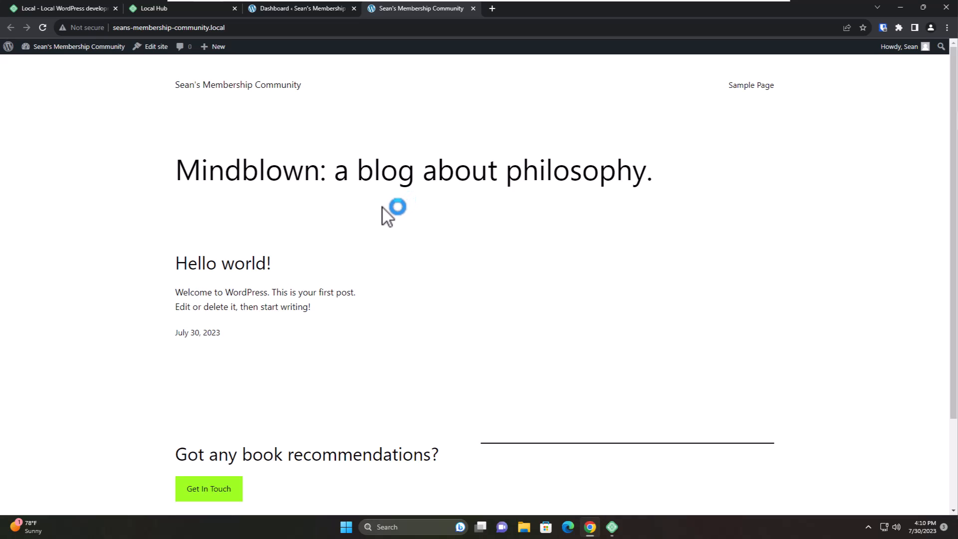
mouse_move(824, 87)
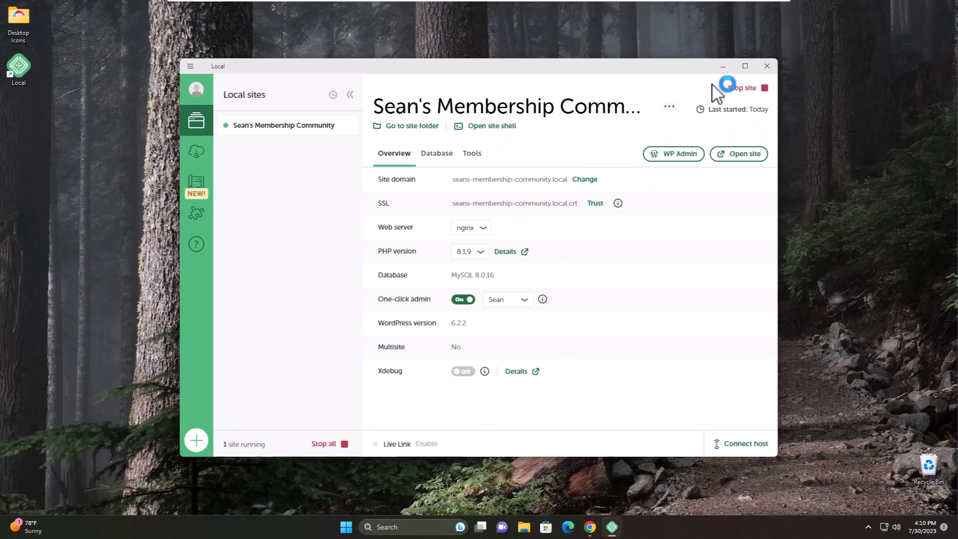
mouse_move(196, 122)
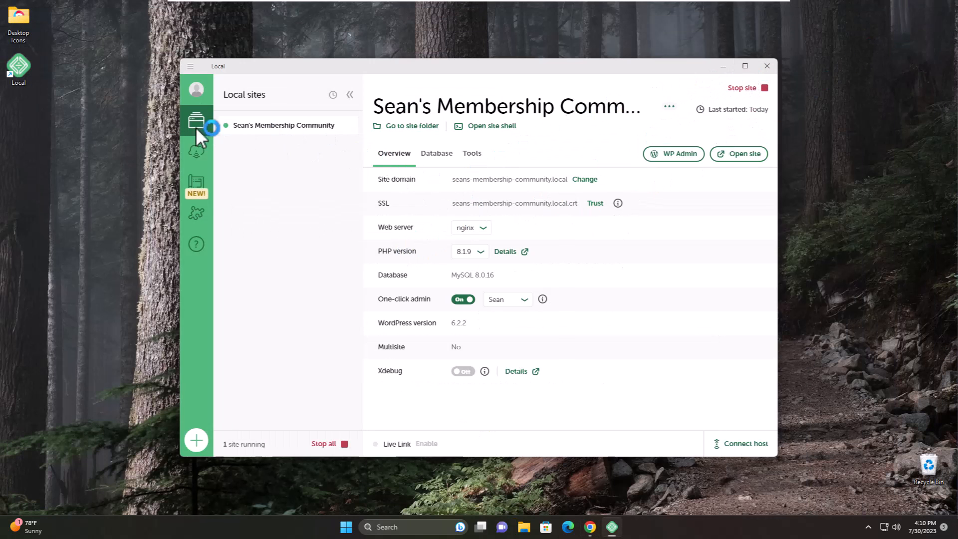
mouse_move(173, 225)
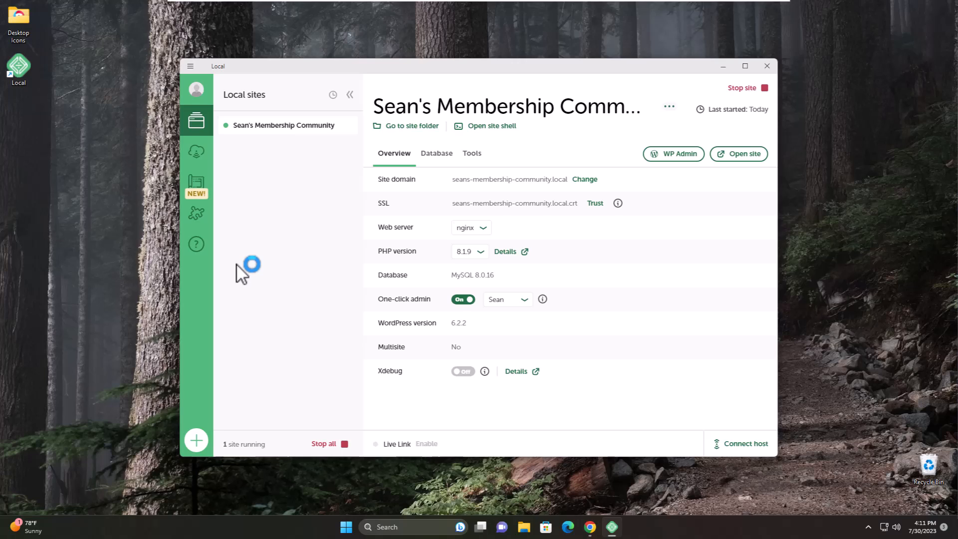
mouse_move(231, 330)
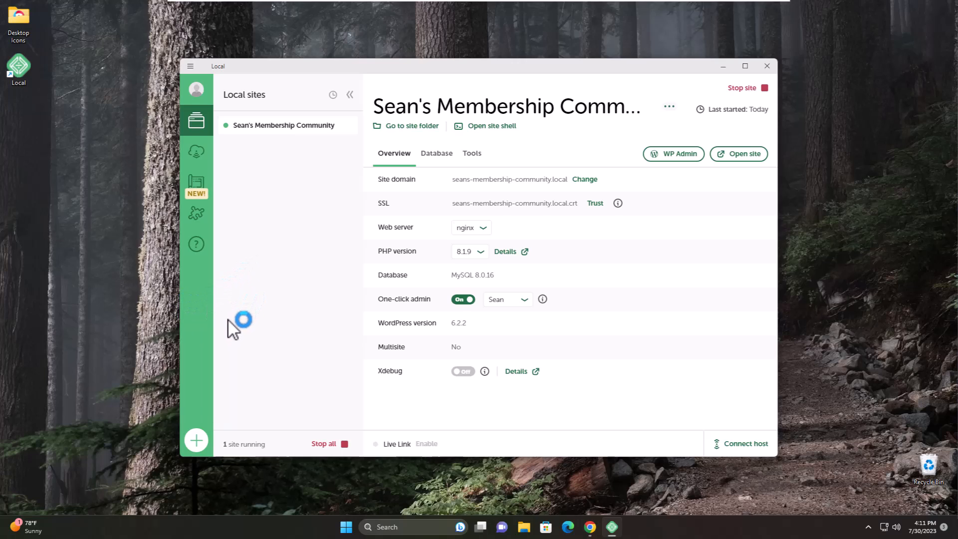